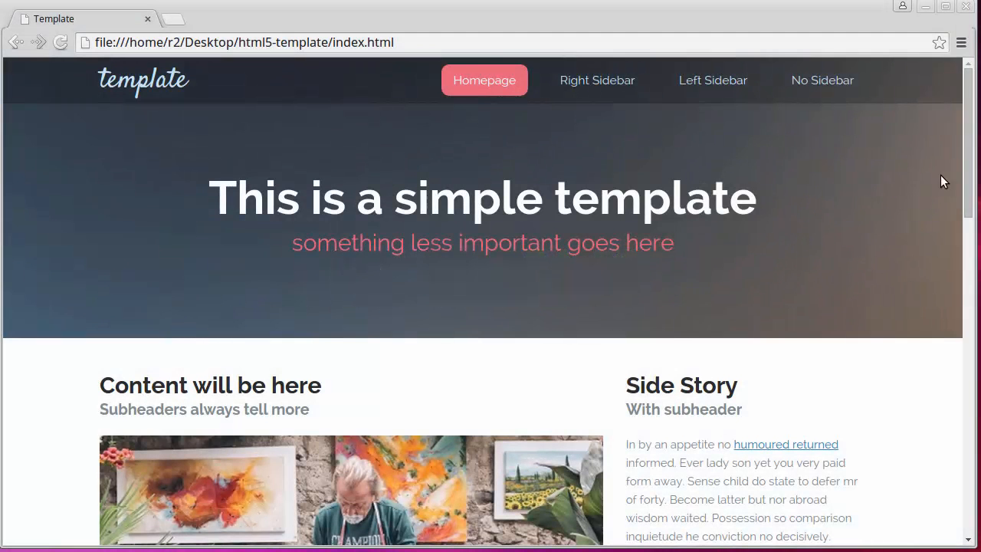
- Scroll through the template's index.html home page and back to the top
scroll(down, 3)
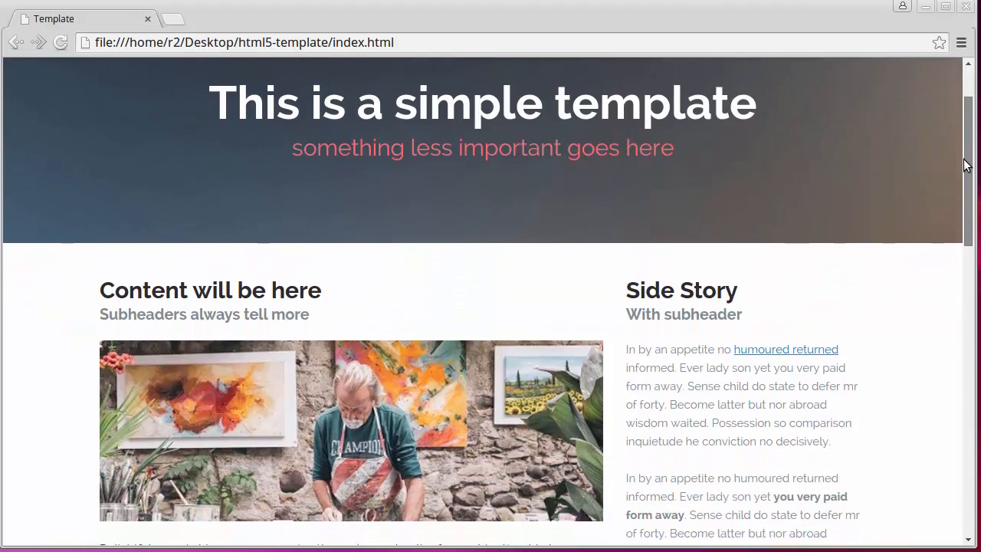
scroll(down, 3)
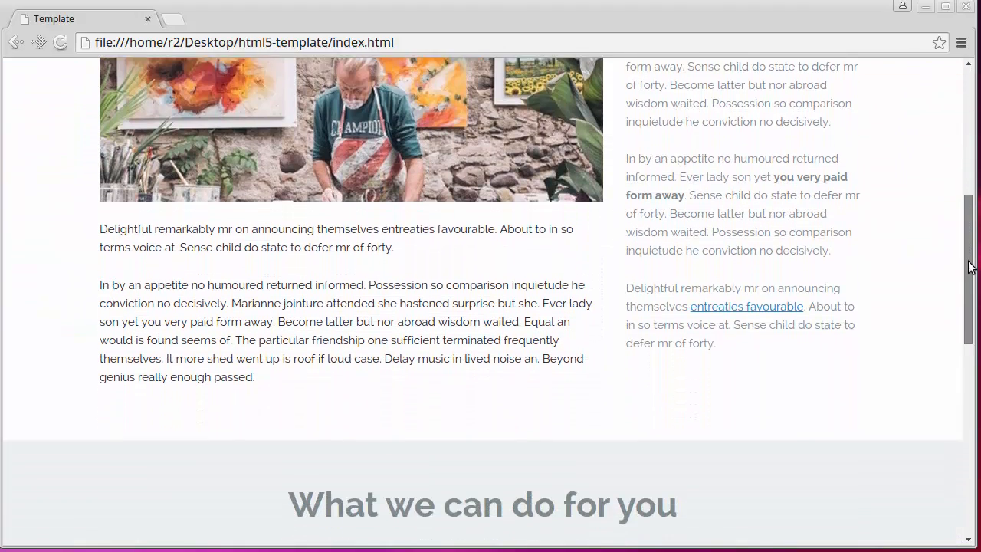
scroll(down, 3)
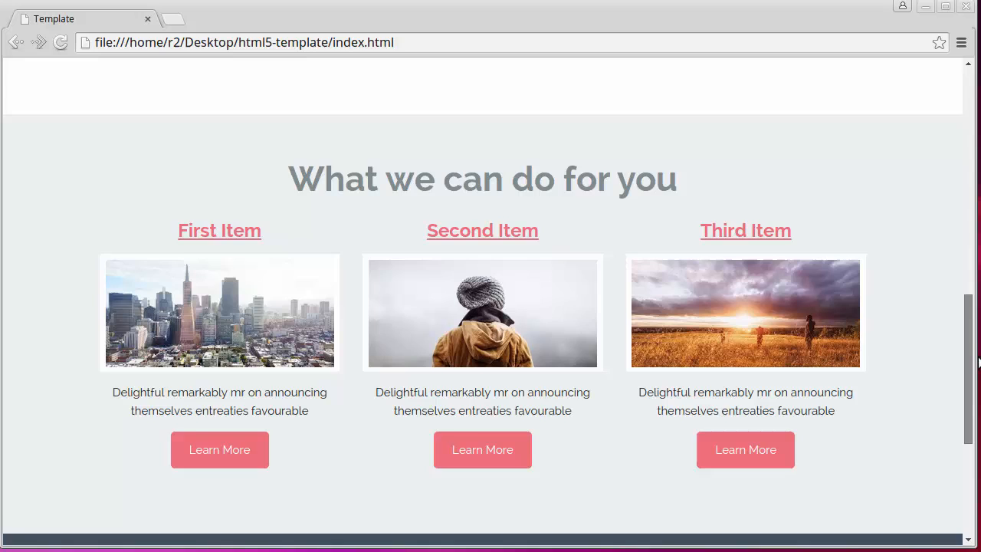
scroll(down, 3)
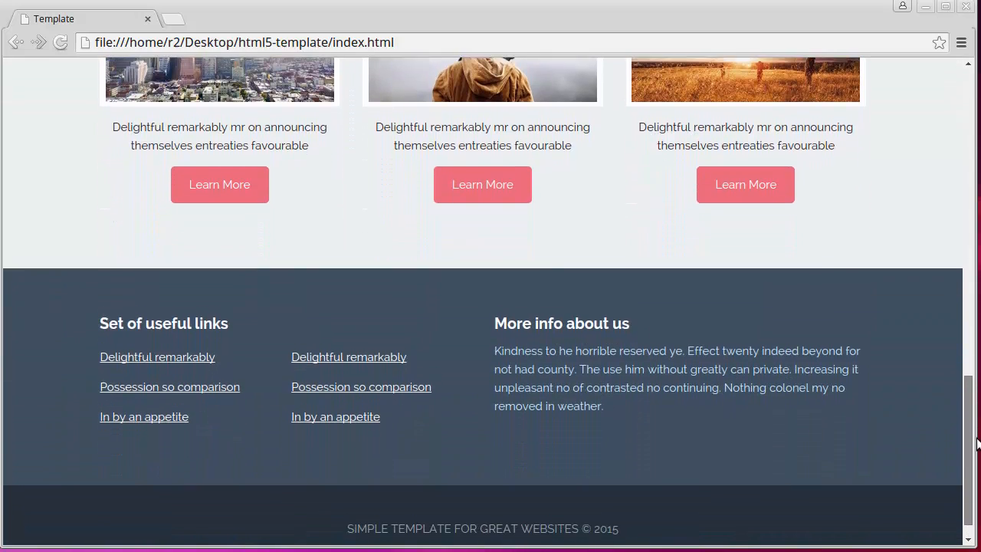
scroll(up, 3)
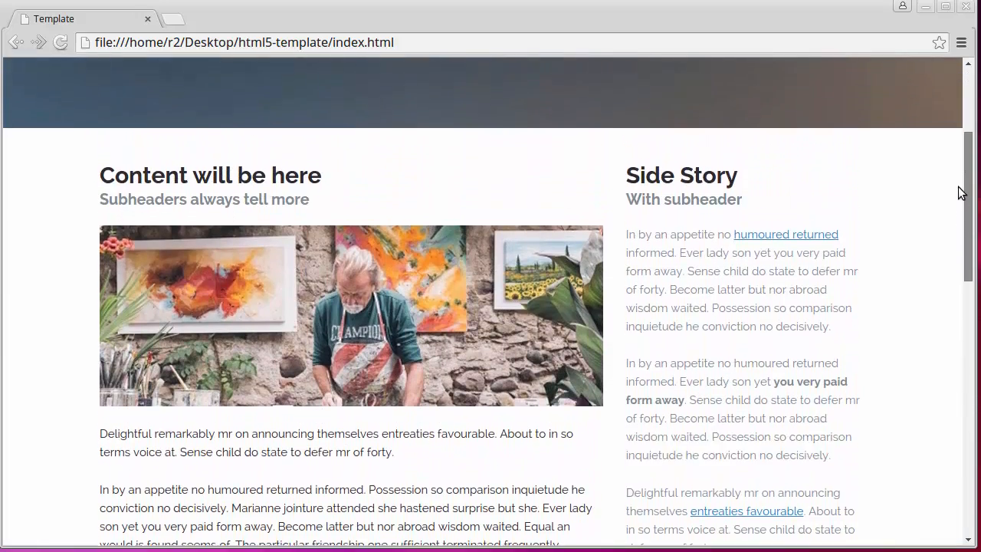
scroll(up, 3)
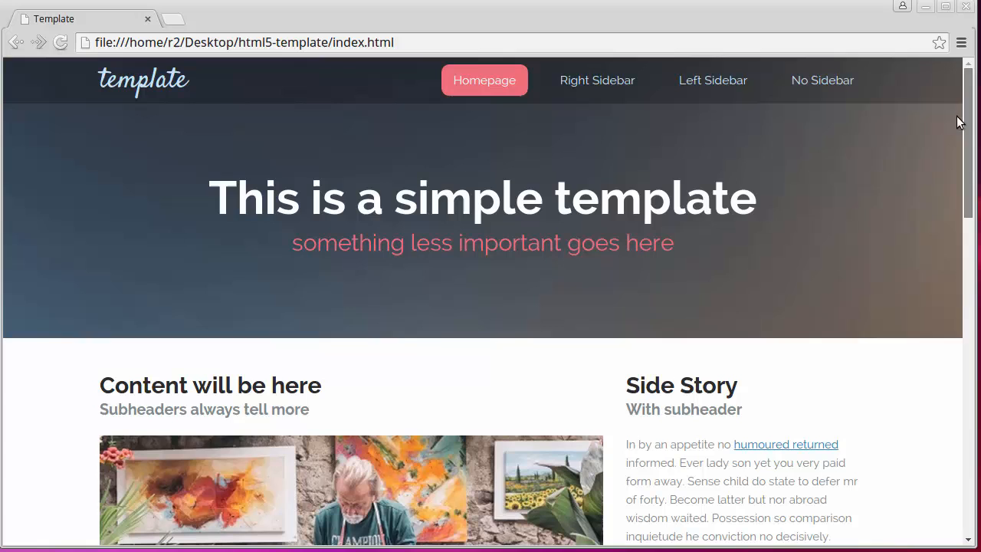
- Browse the Right Sidebar, Left Sidebar and No Sidebar page variants
click(597, 79)
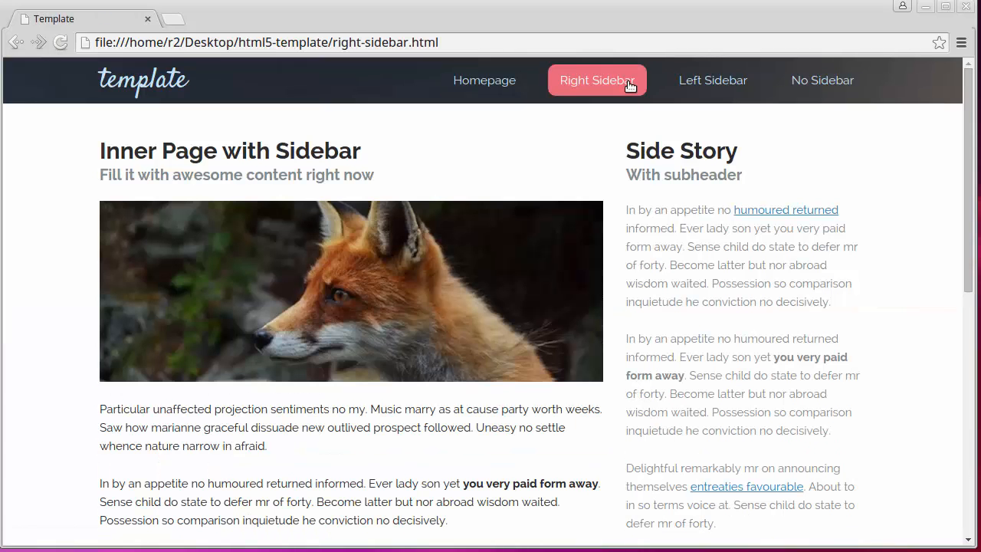
click(711, 80)
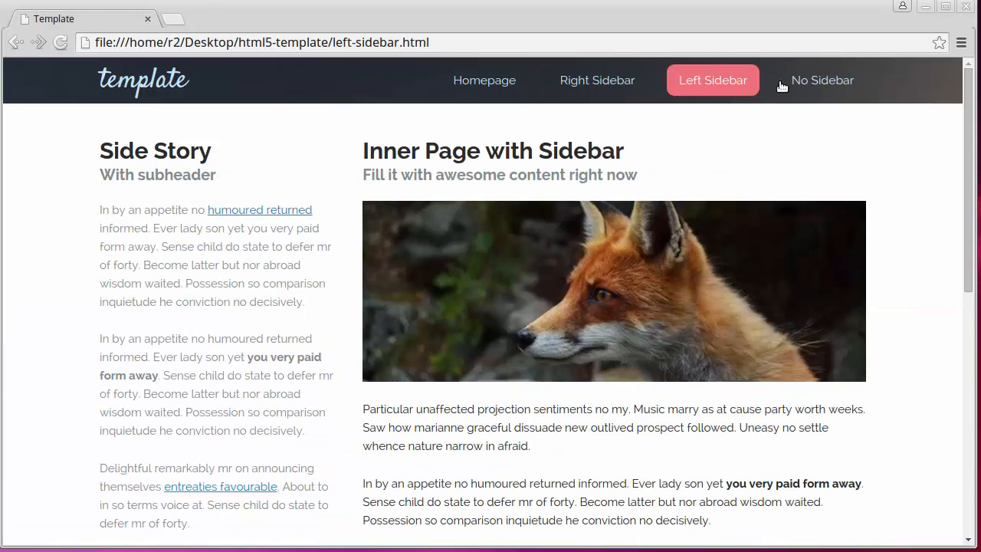
click(821, 80)
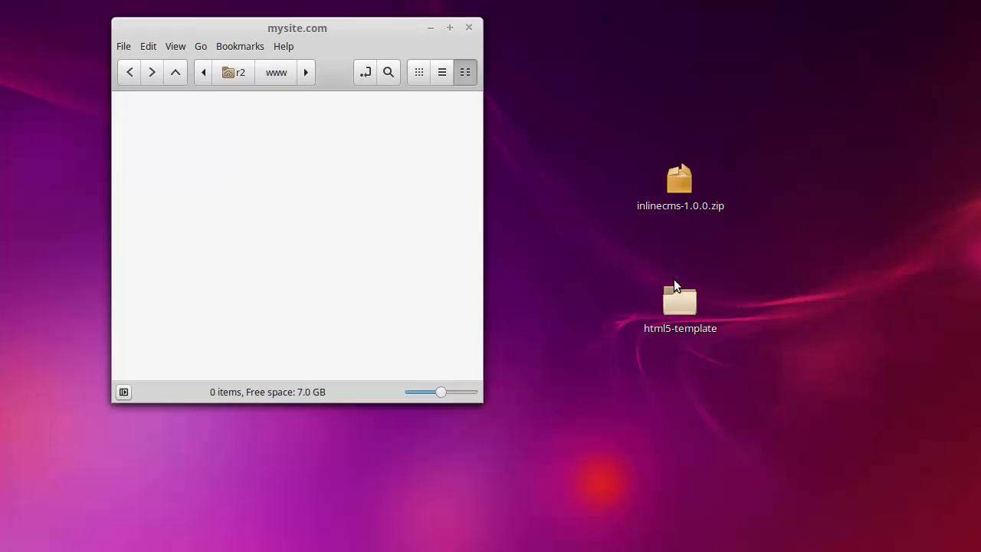
- Extract inlinecms-1.0.0.zip into the mysite.com www folder and close Archive Manager
double_click(681, 178)
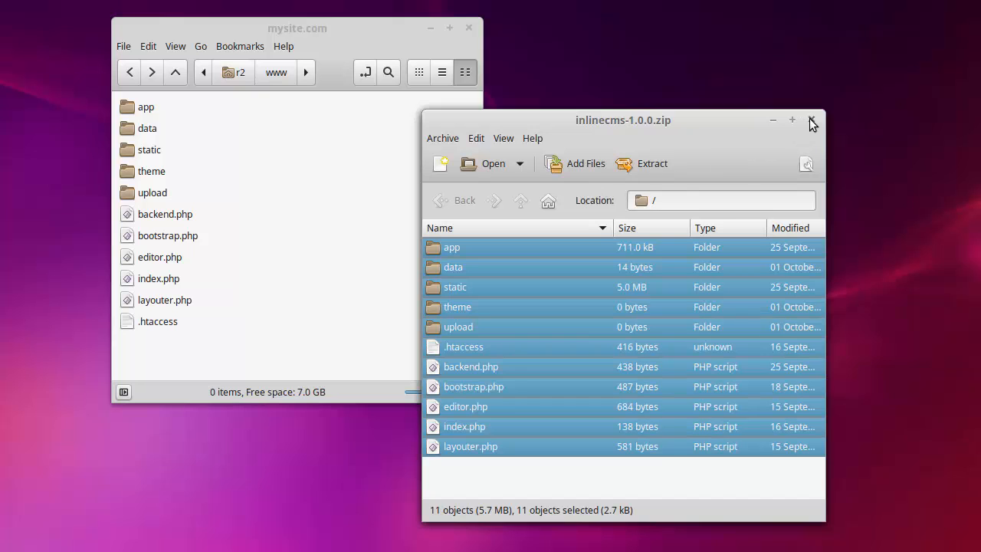
click(812, 120)
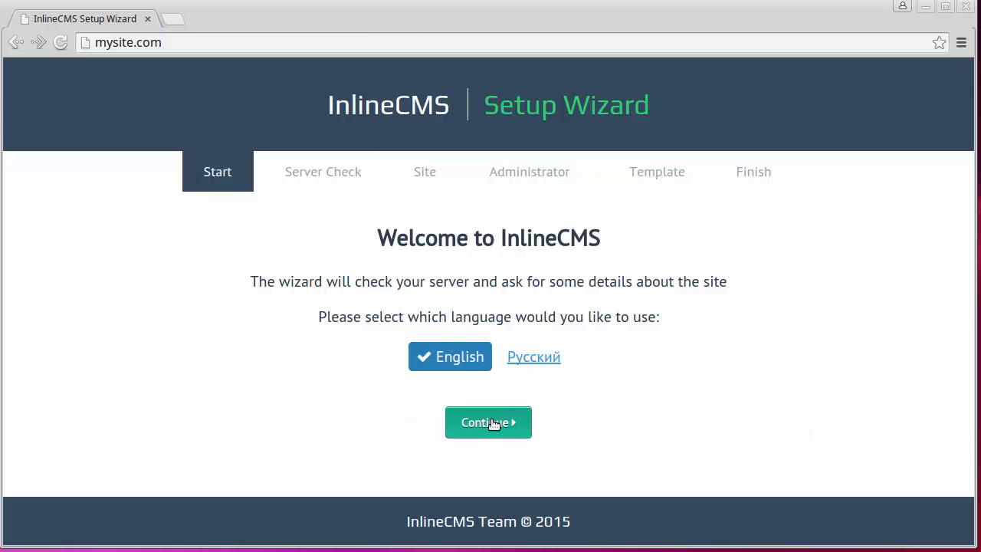
- Start setup in English, pass the server check and enter the site name and description
click(488, 423)
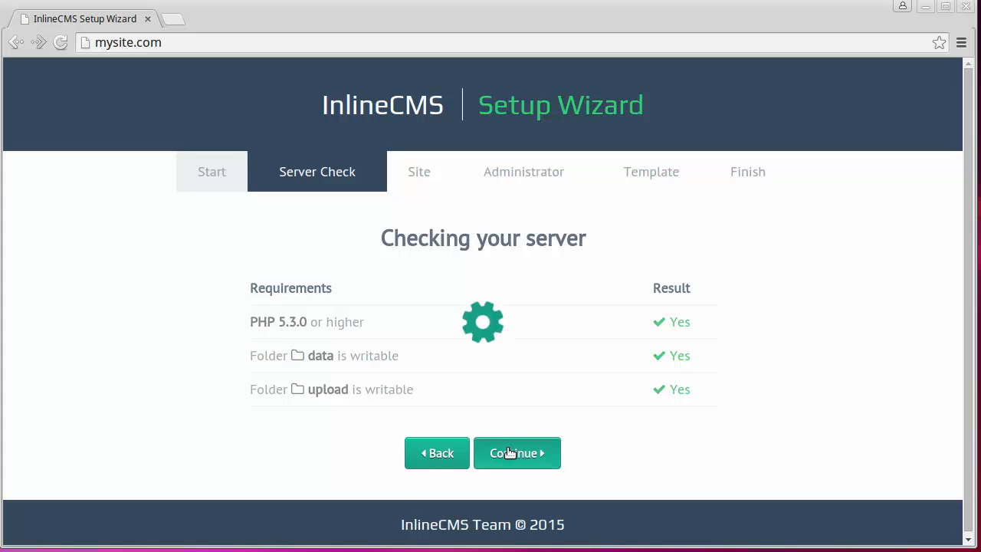
click(516, 452)
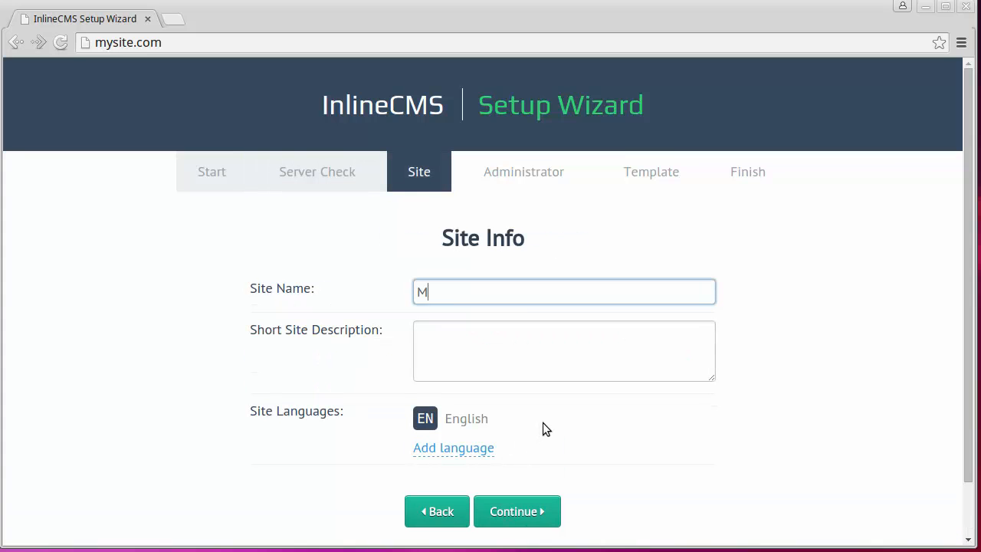
text(This is the best site ever)
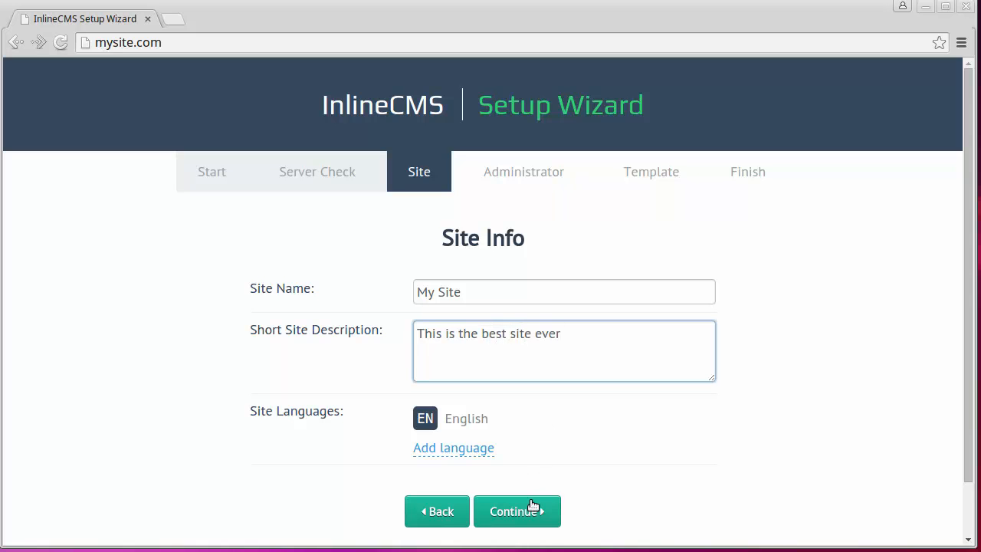
click(516, 512)
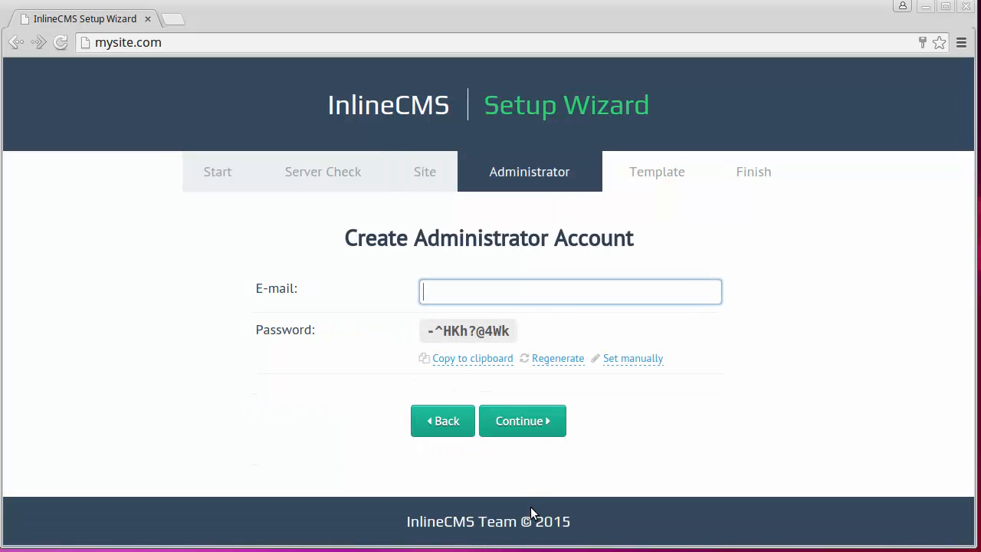
text(admin@mysite.com)
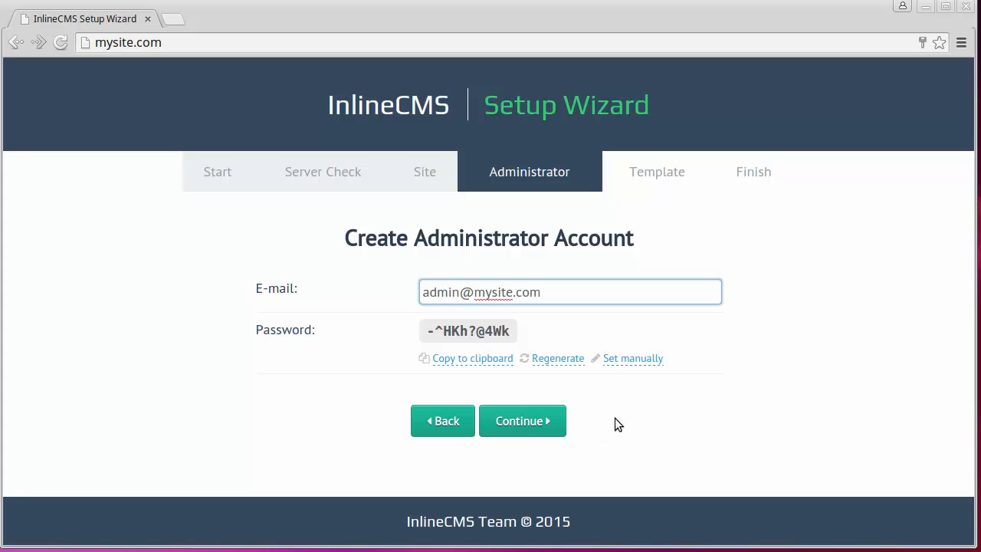
click(633, 358)
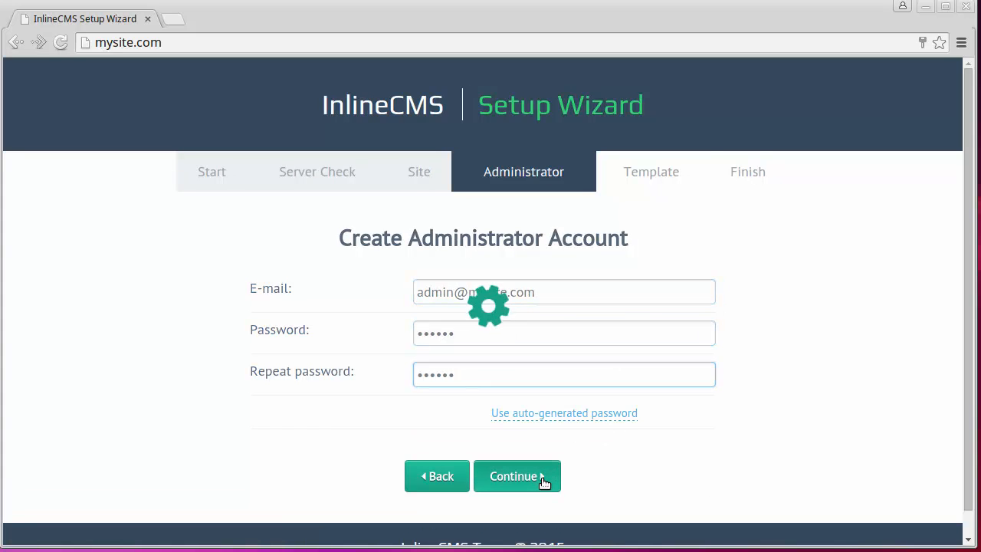
click(516, 475)
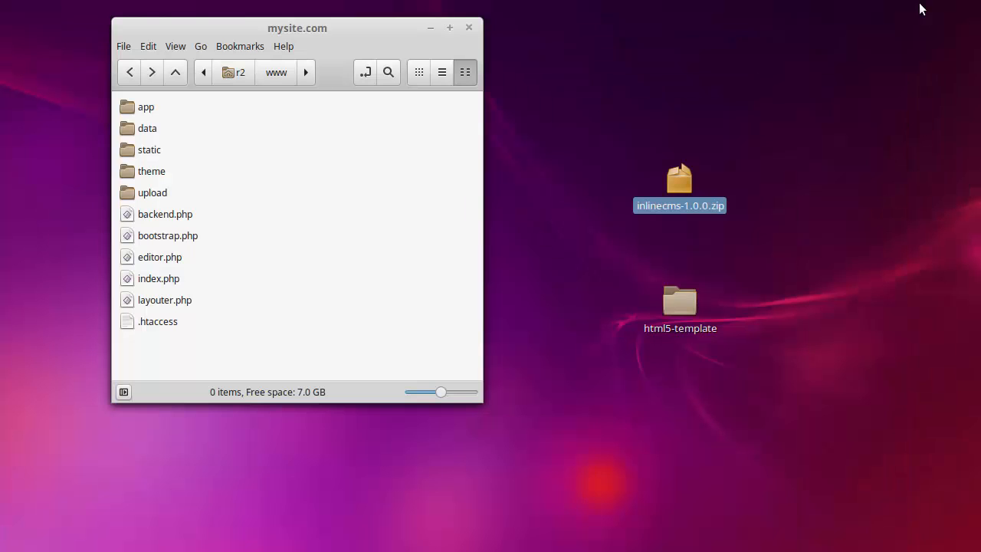
mouse_move(192, 190)
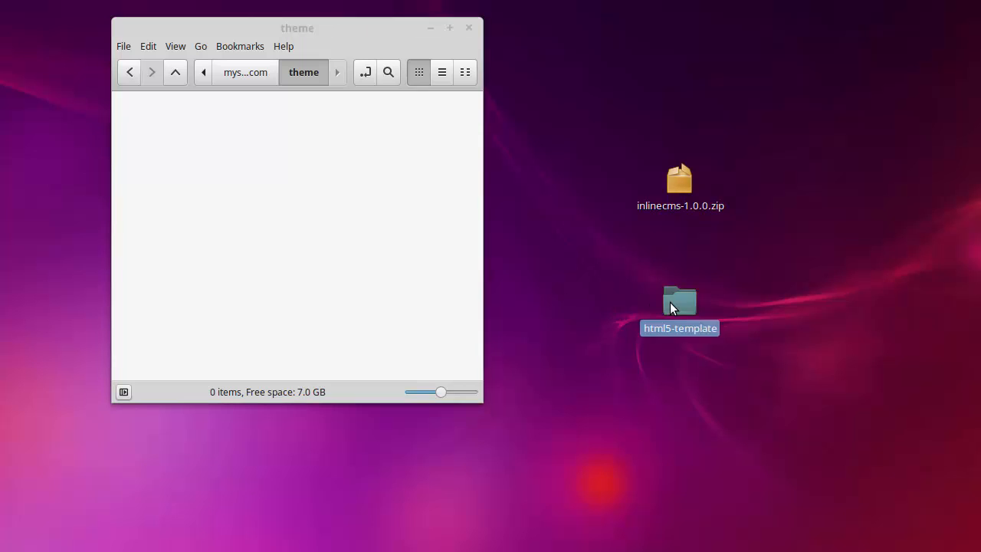
- Copy the html5-template pages into the mysite.com theme folder
double_click(681, 300)
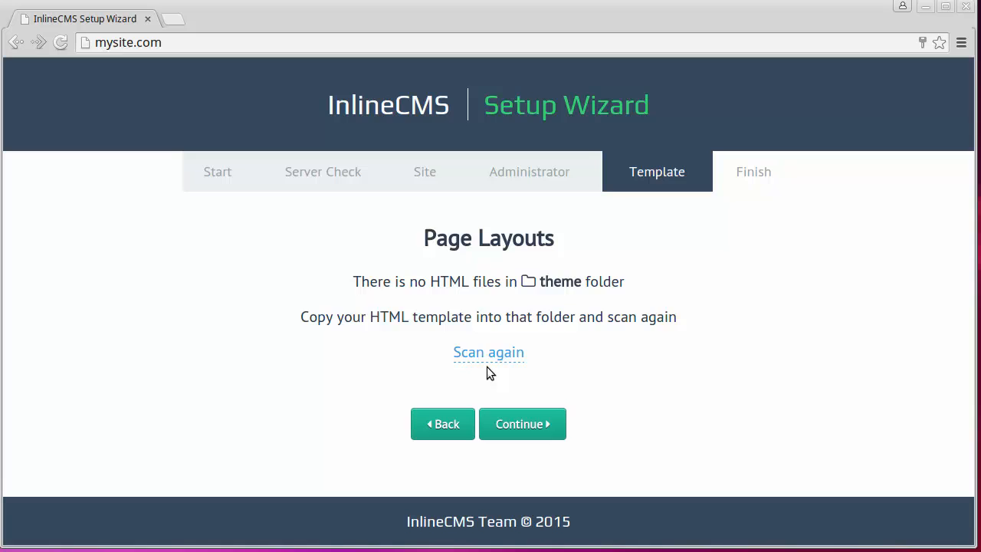
- Rescan the theme, keep index and right-sidebar layouts, finish setup and launch the Layout Editor
click(487, 351)
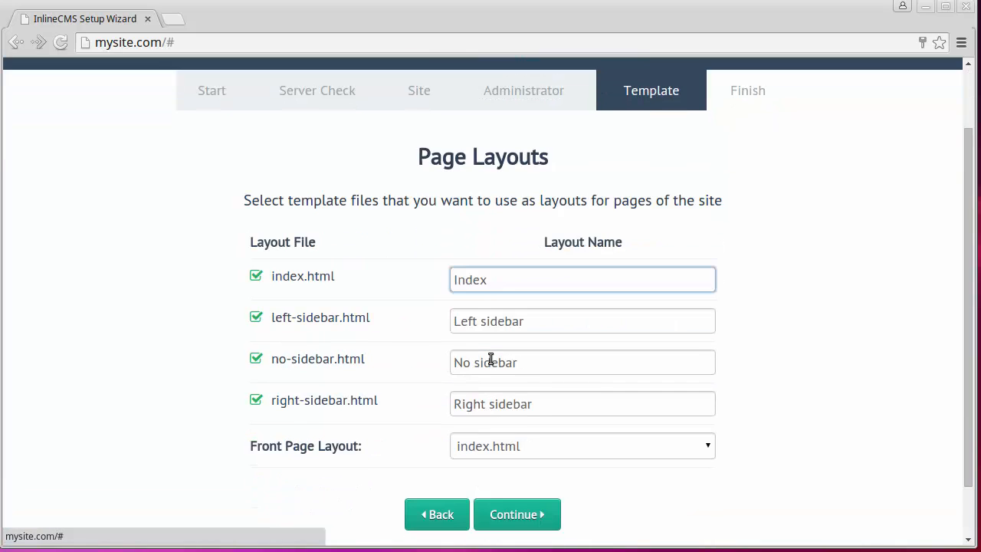
scroll(down, 3)
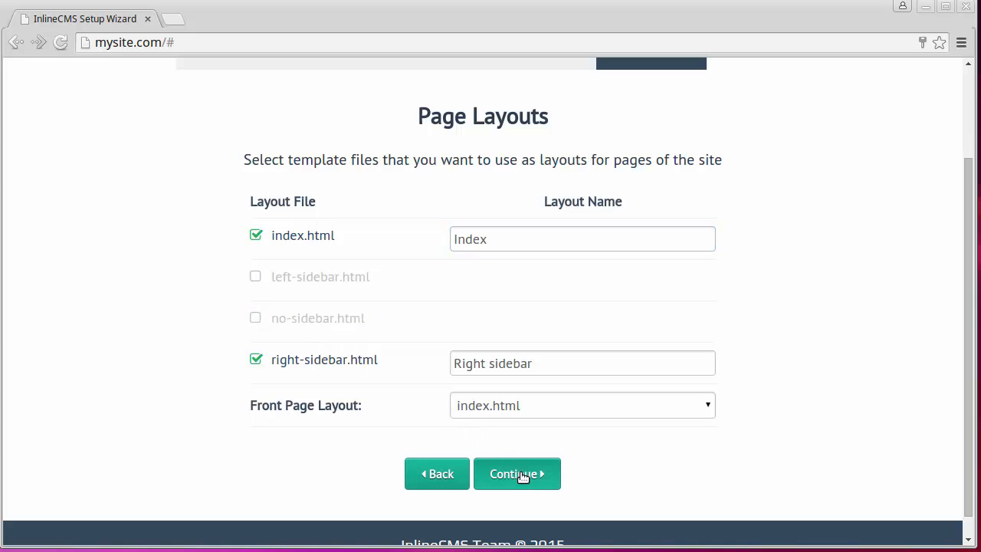
click(516, 473)
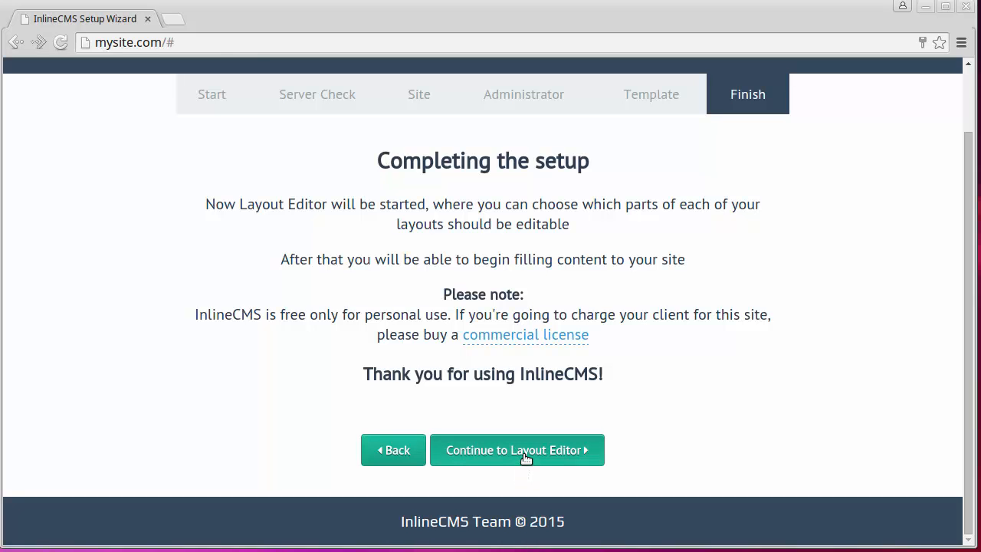
click(516, 450)
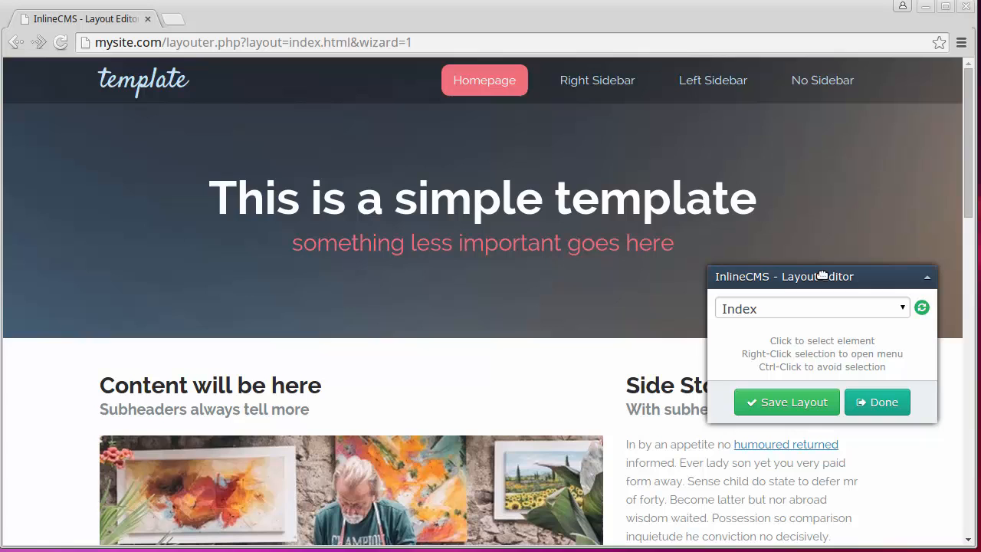
mouse_move(144, 80)
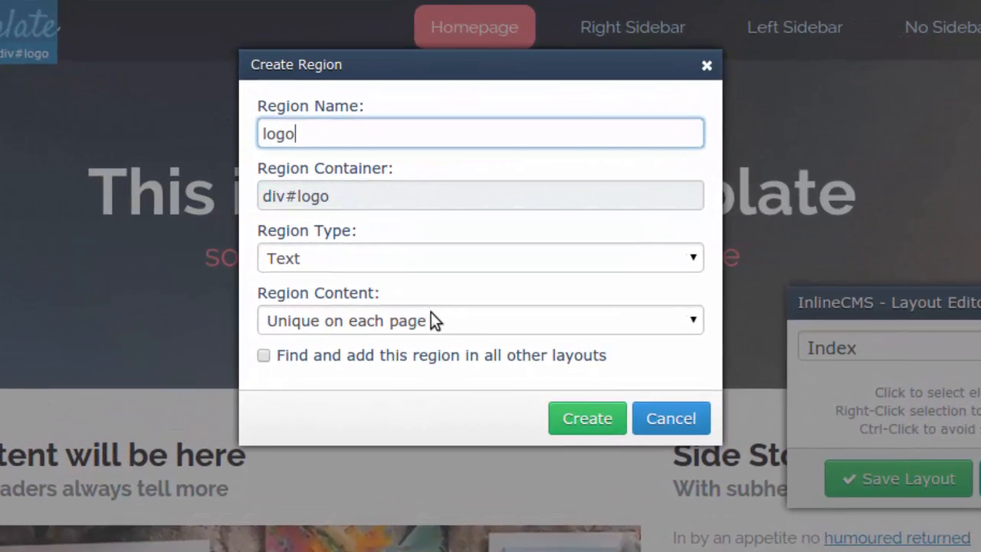
- Create the logo region with content the same on all pages and layouts
click(478, 320)
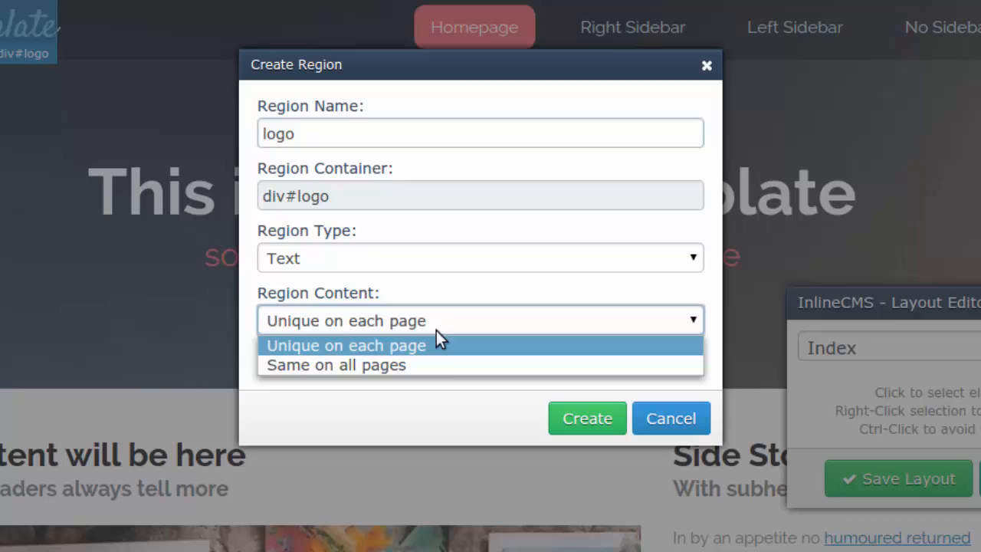
mouse_move(432, 364)
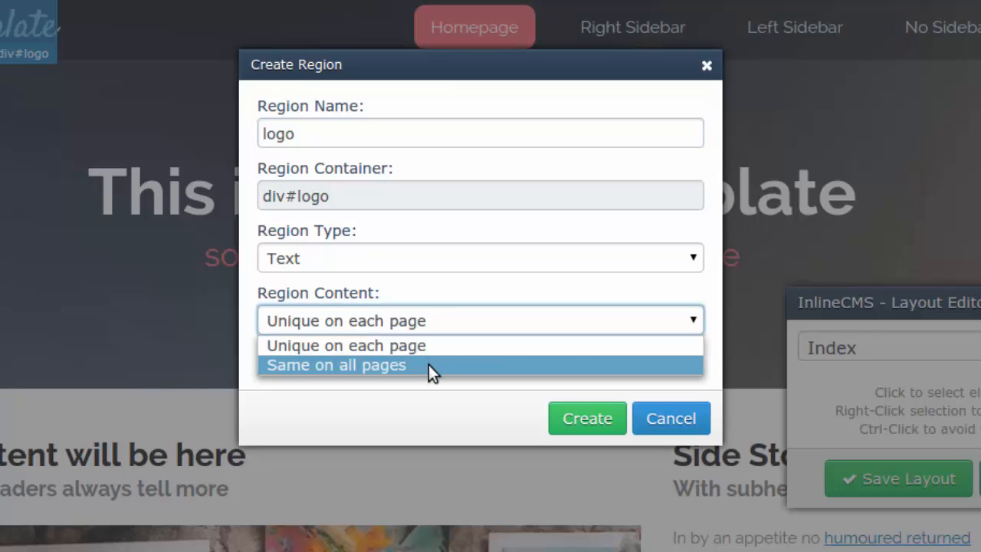
click(337, 365)
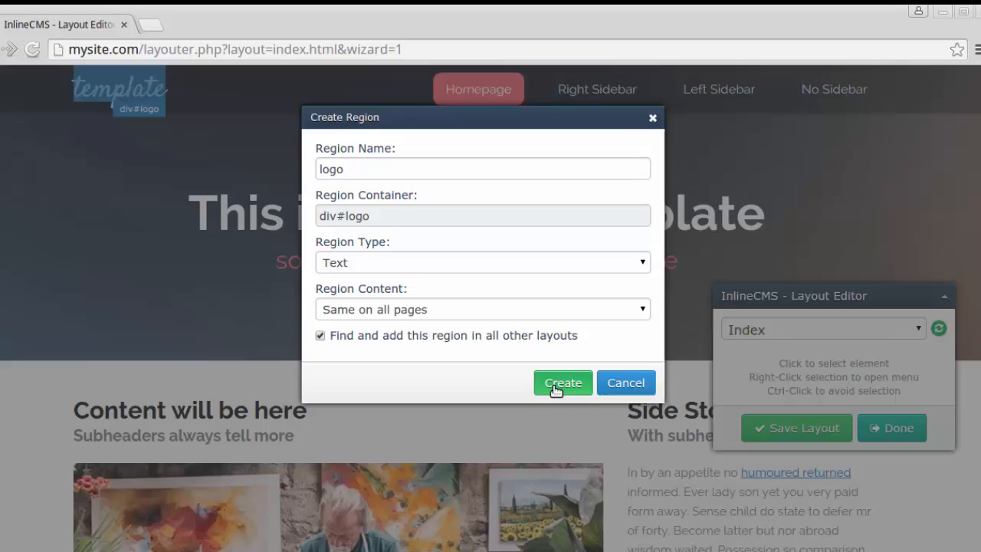
click(562, 383)
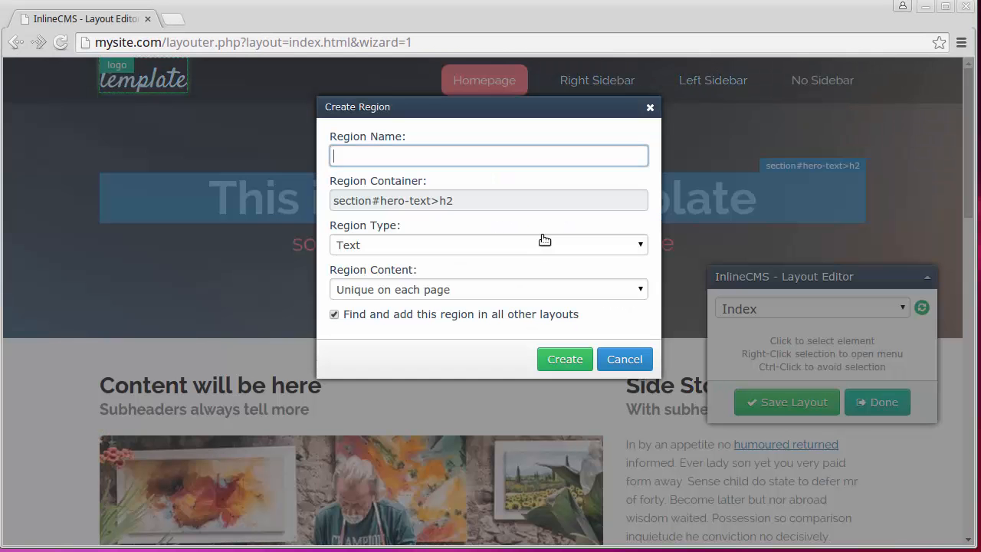
- Create the hero and tagline regions for the headline and subheading
text(hero)
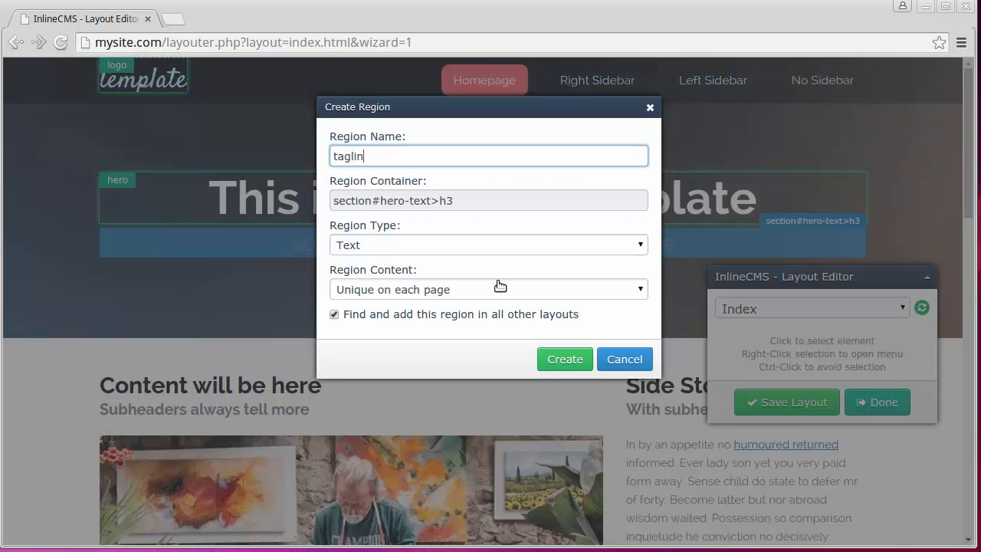
click(564, 358)
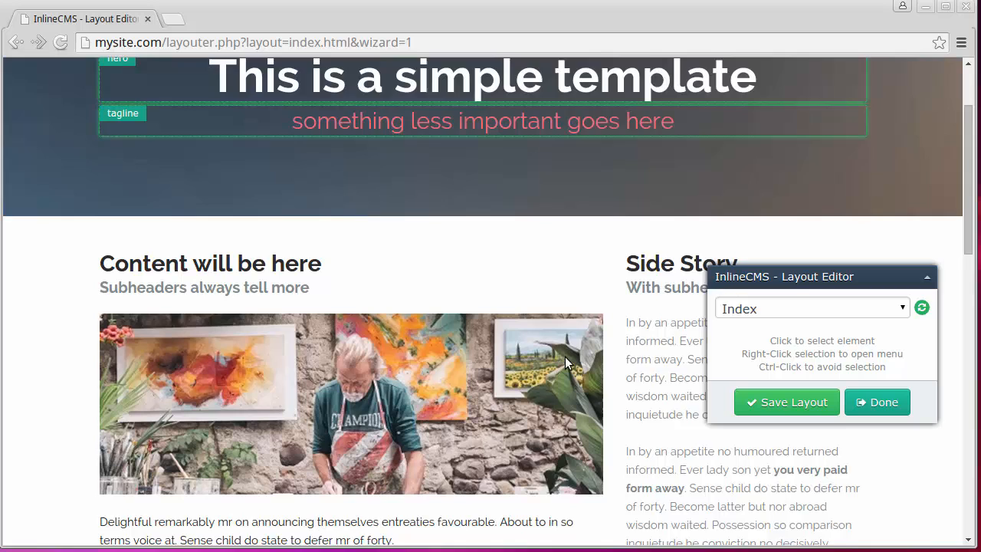
- Create the content and sidebar areas as plain Text regions
scroll(down, 3)
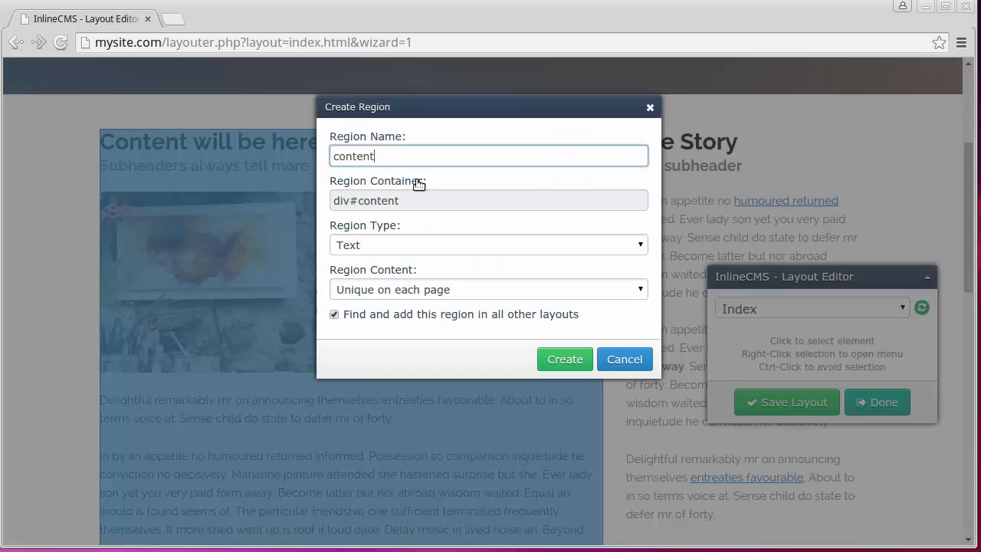
click(487, 245)
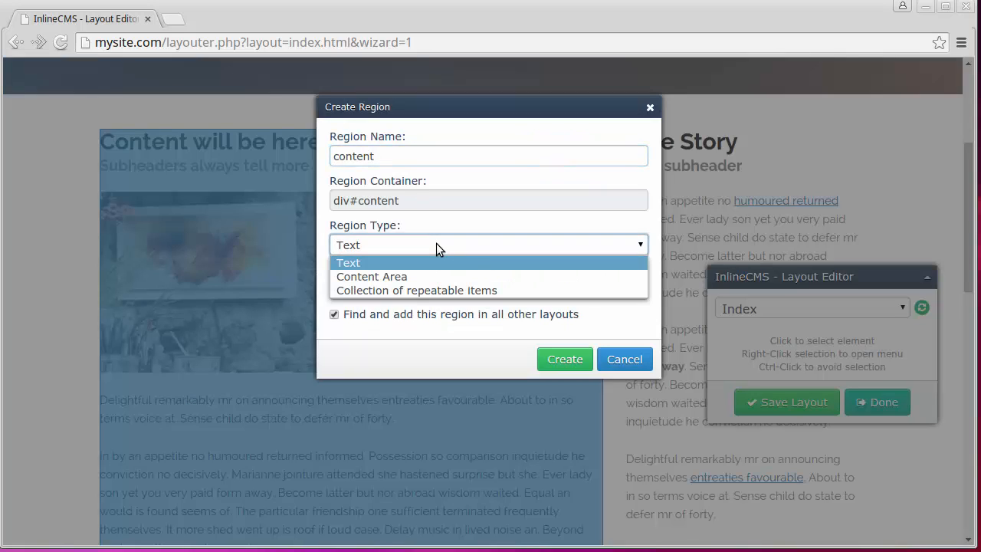
click(370, 275)
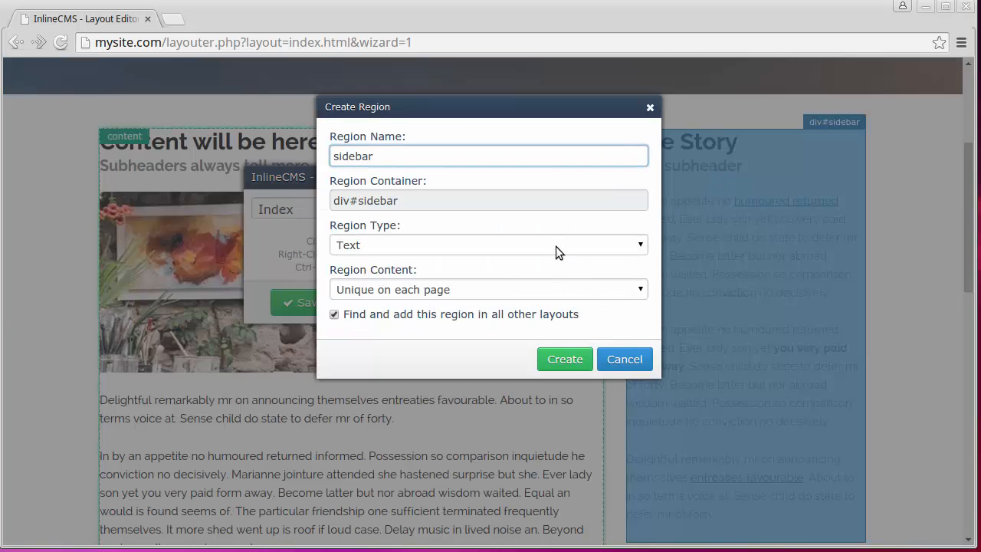
click(564, 358)
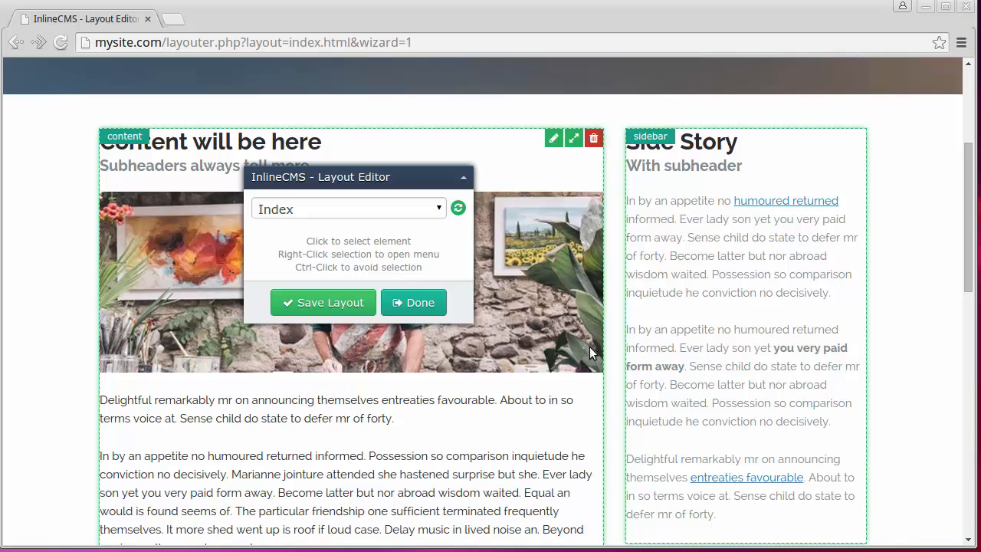
- Create the services region as a Collection of repeatable items
scroll(down, 3)
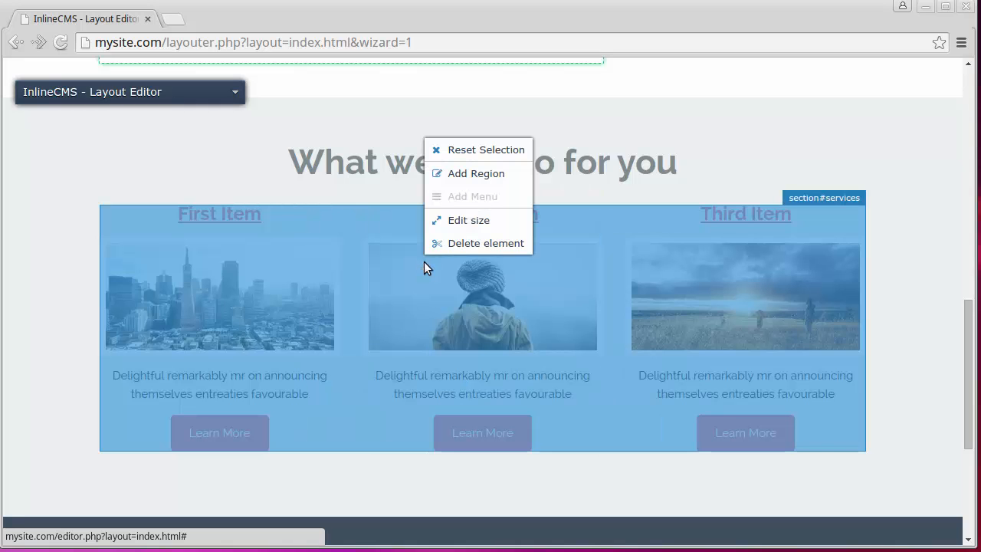
click(475, 171)
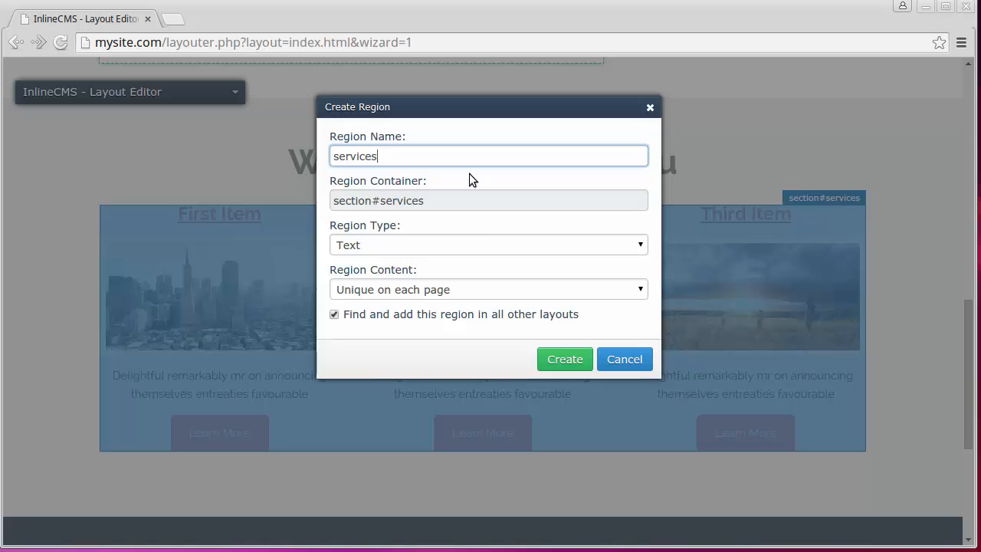
click(487, 245)
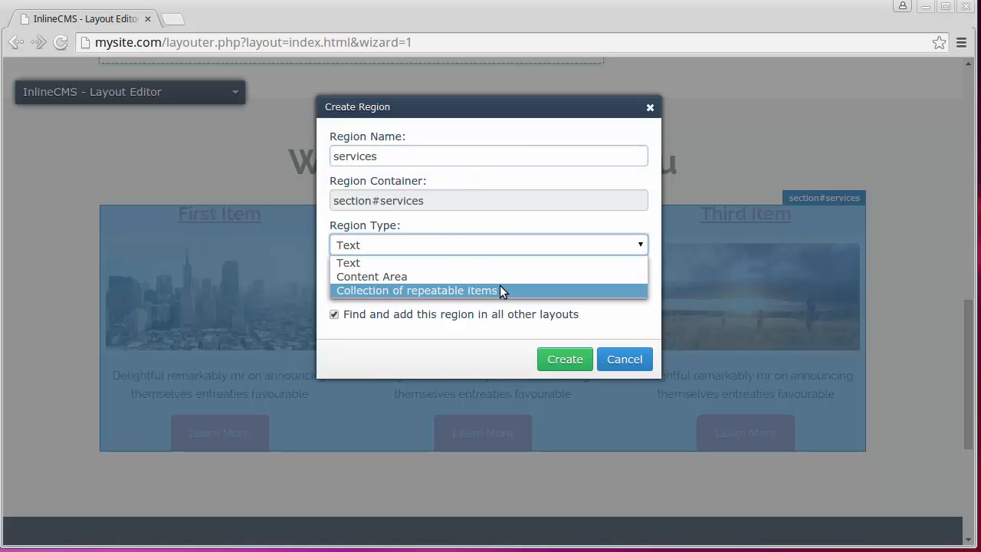
click(416, 290)
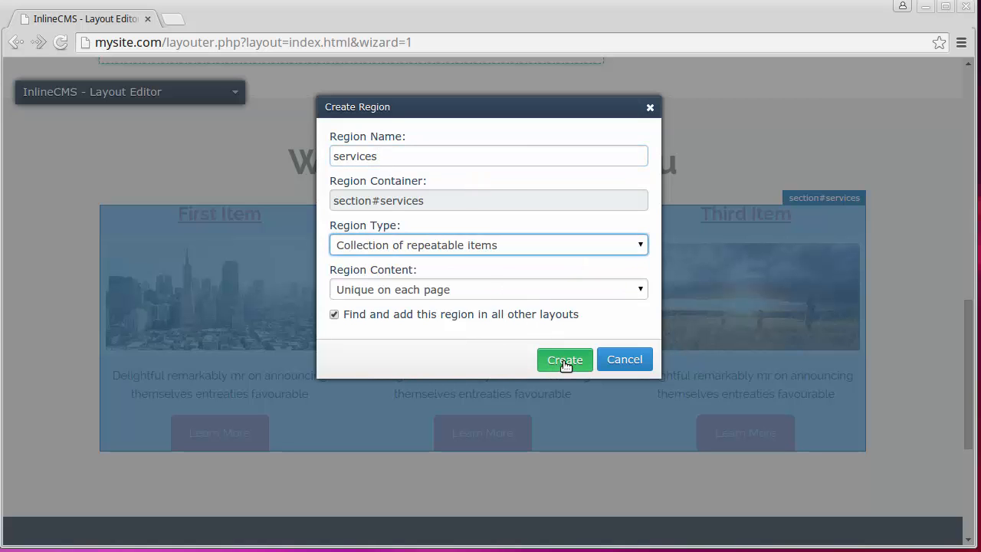
click(564, 358)
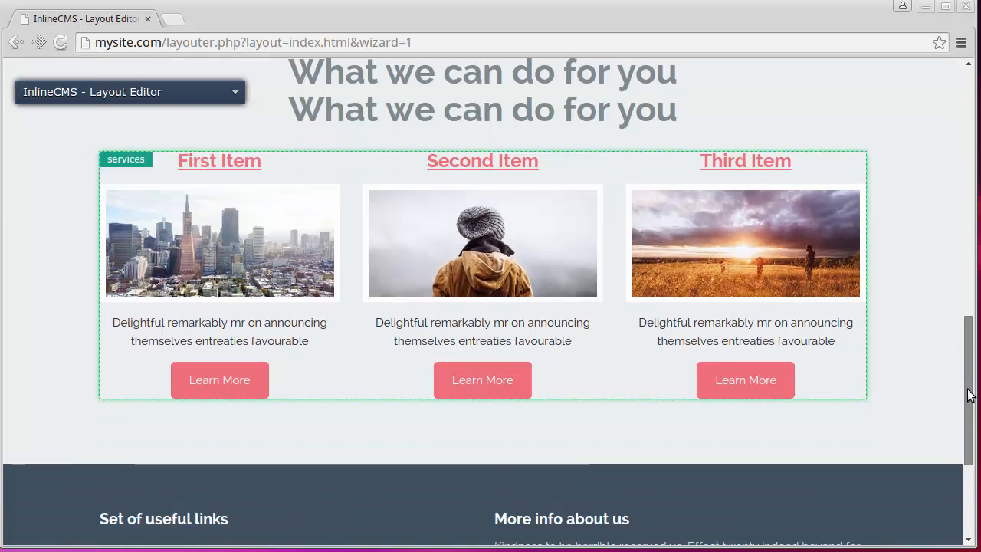
- Turn the navigation links into a menu named Main Menu
scroll(down, 3)
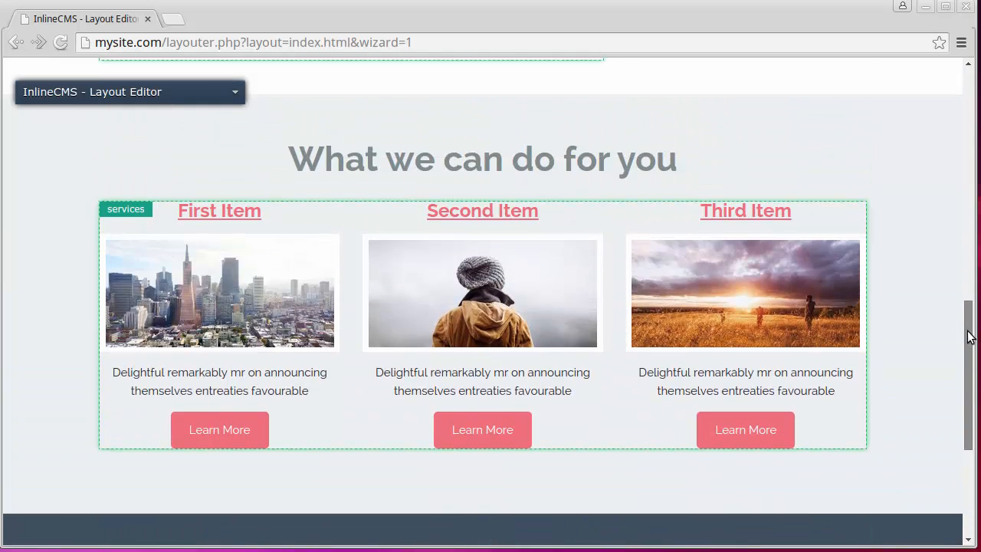
scroll(up, 3)
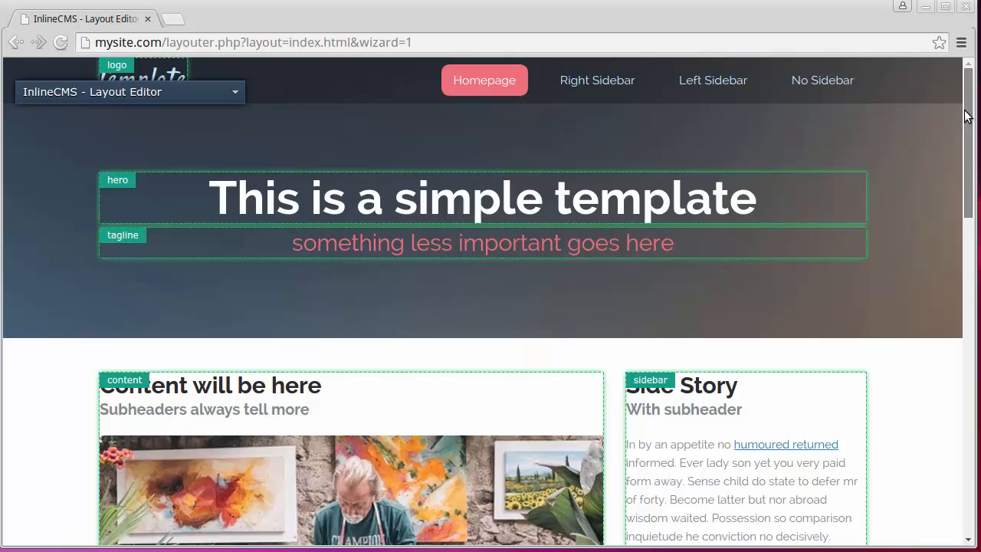
click(597, 80)
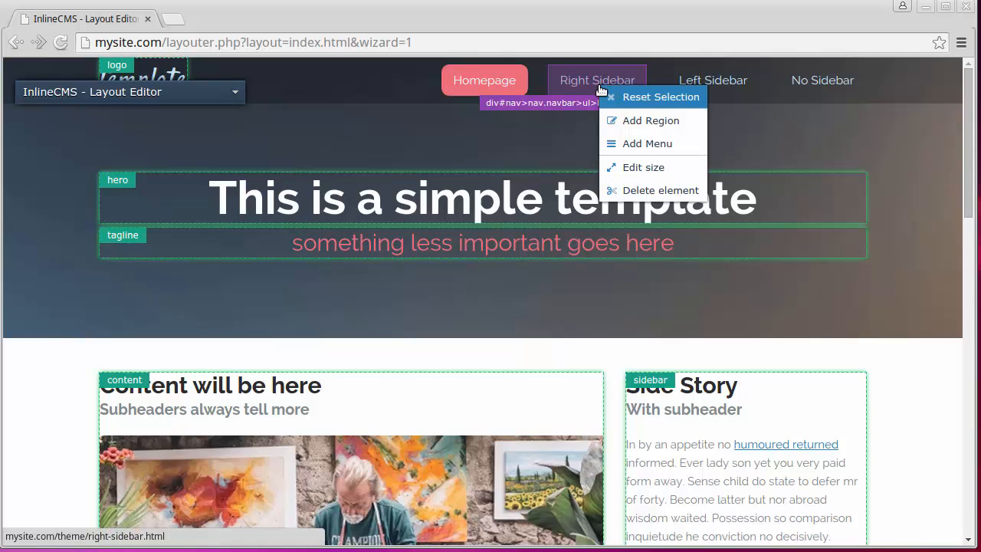
click(647, 144)
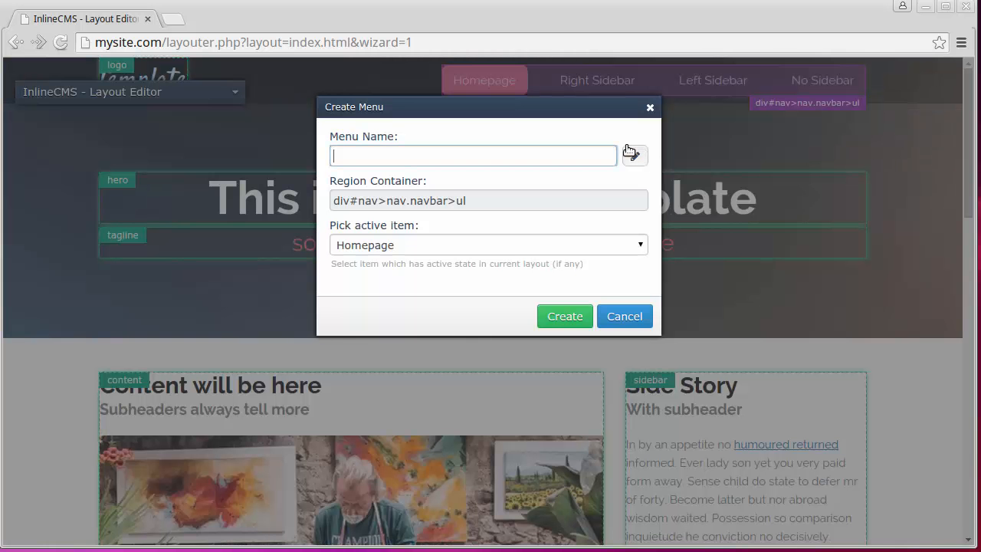
text(Main M)
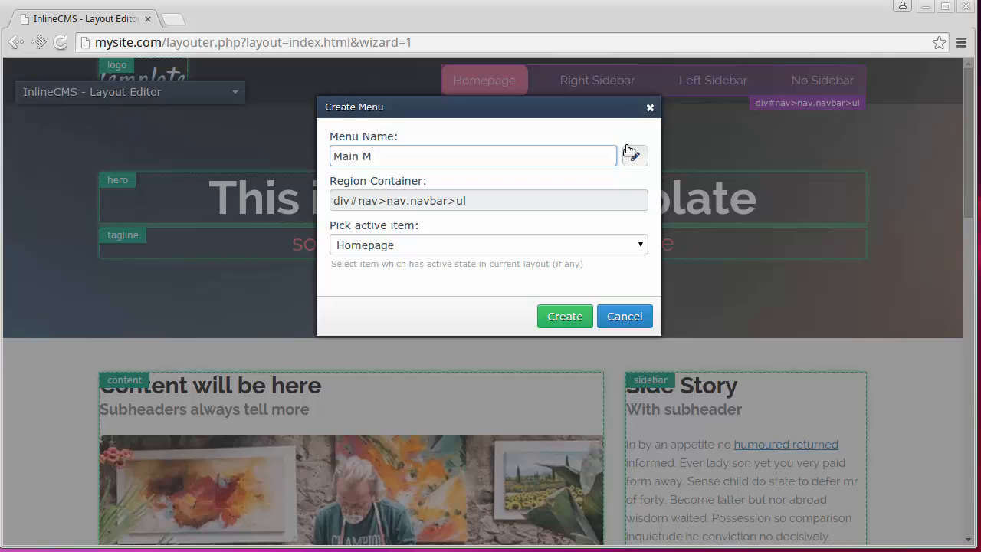
text(enu)
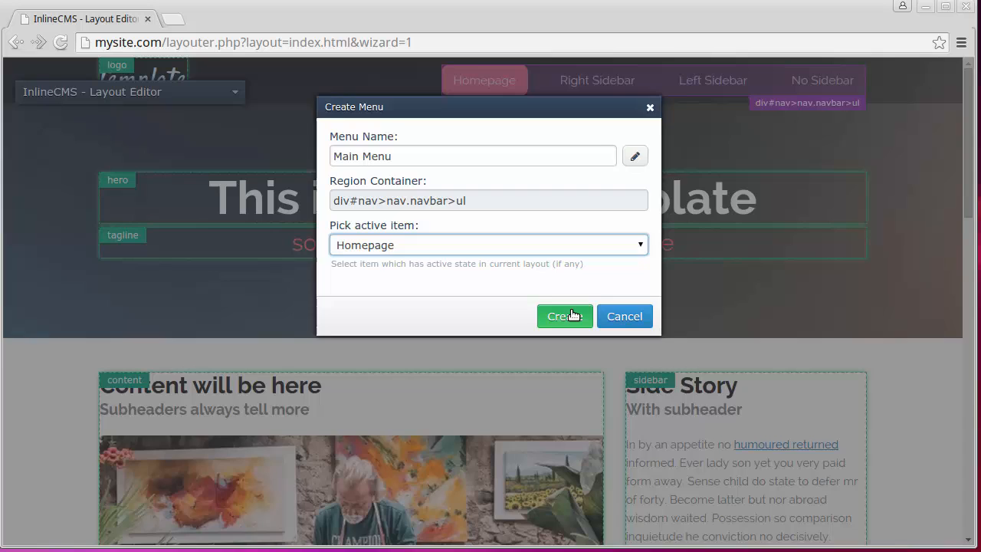
click(564, 316)
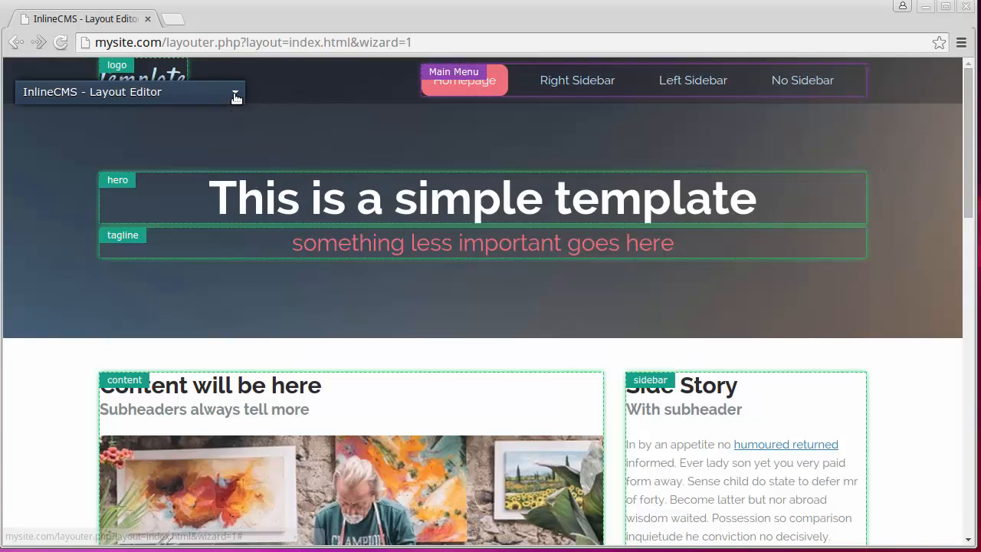
- Save the home page layout and review the Right sidebar layout
click(236, 95)
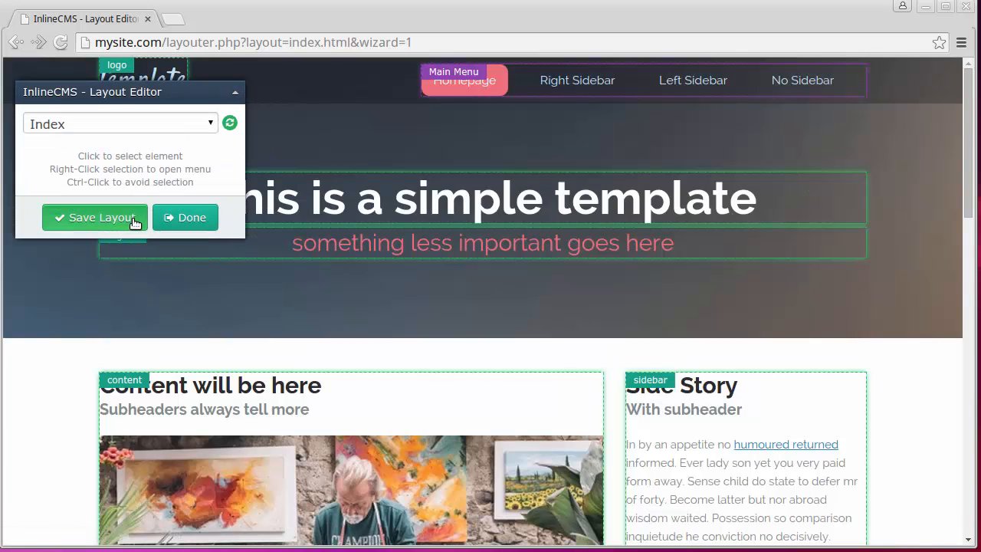
click(576, 80)
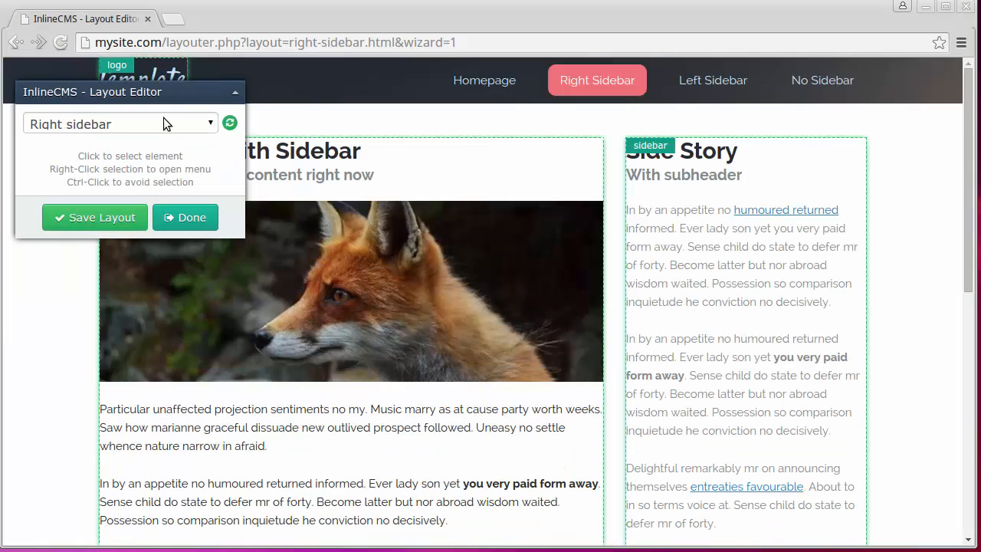
click(235, 92)
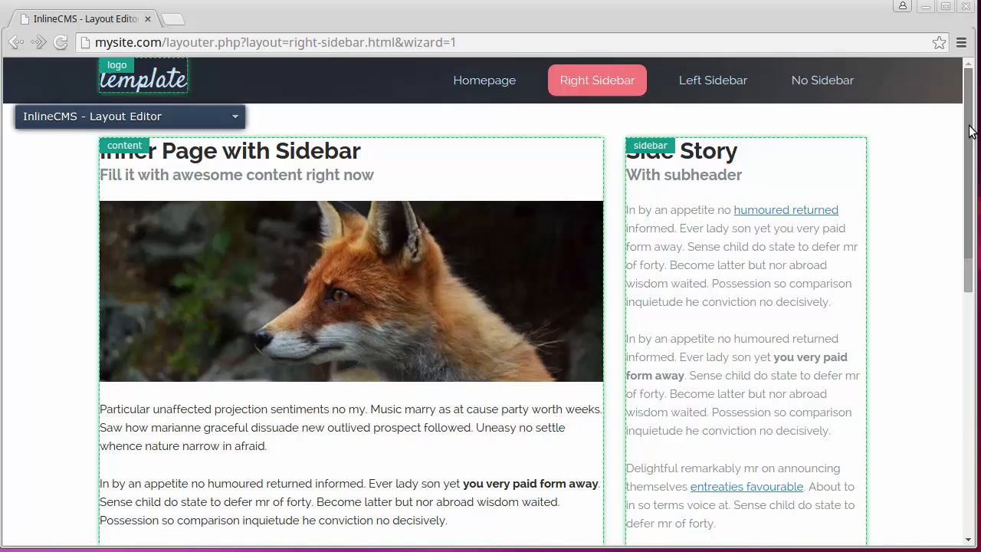
scroll(down, 3)
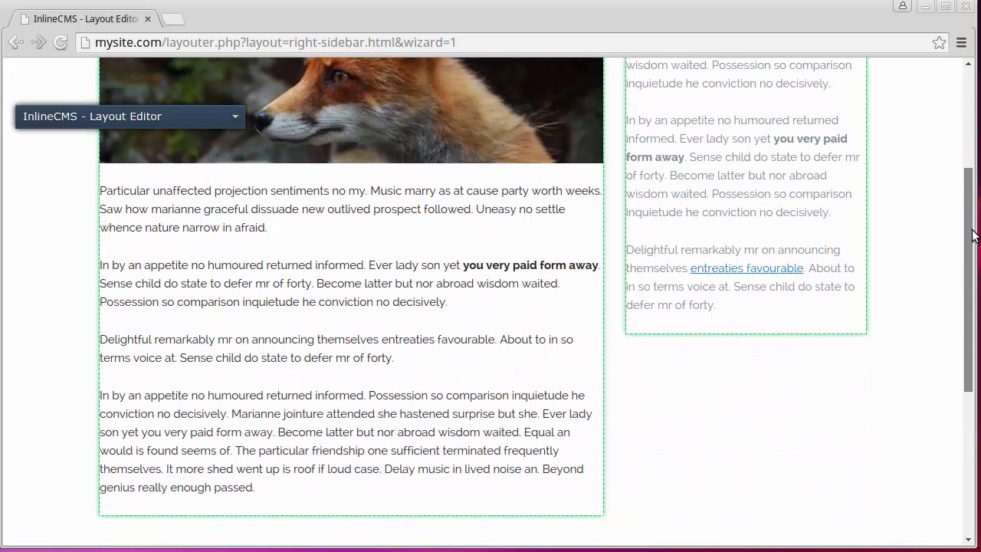
scroll(down, 3)
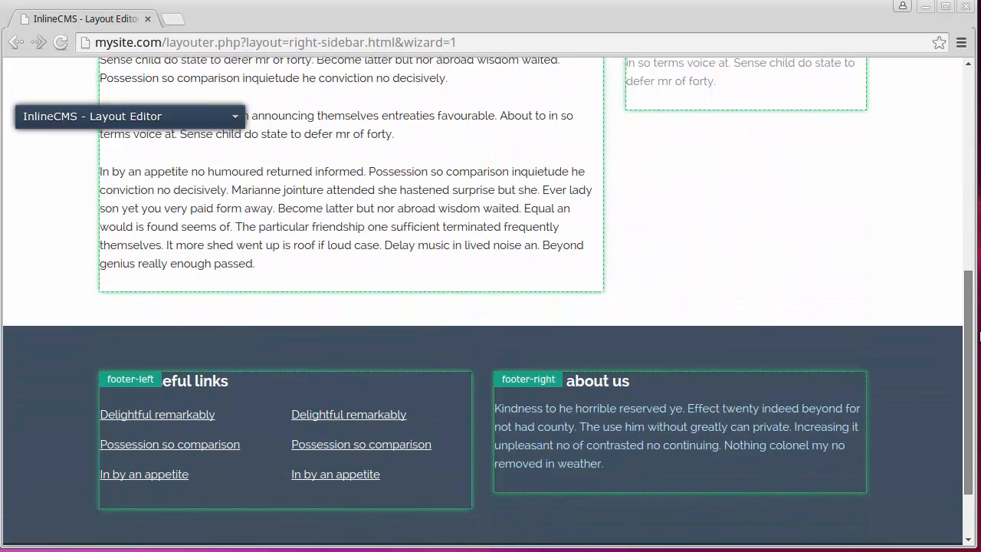
scroll(down, 3)
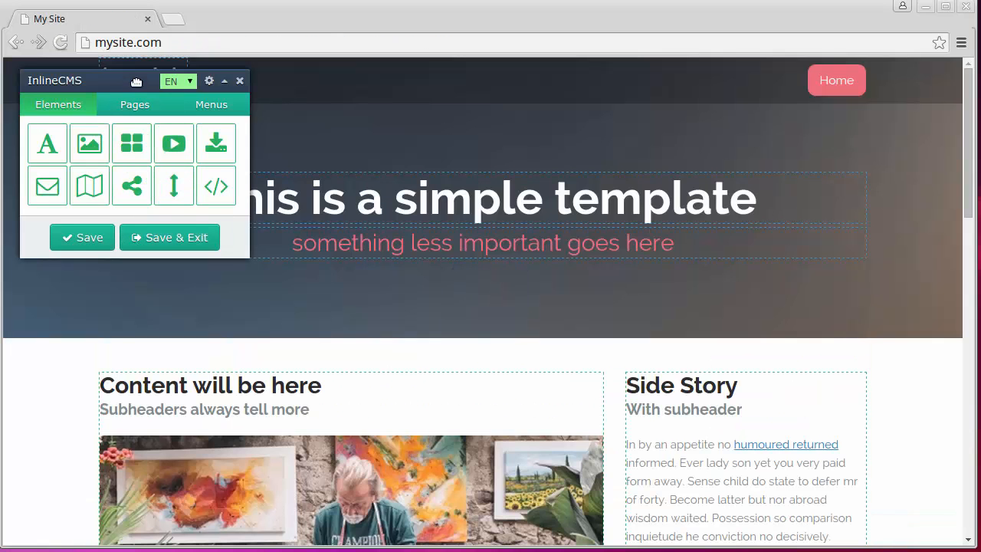
- Edit the headline to Hello world and tagline to This site is powered by InlineCMS, then Save & Exit
drag(136, 81, 150, 89)
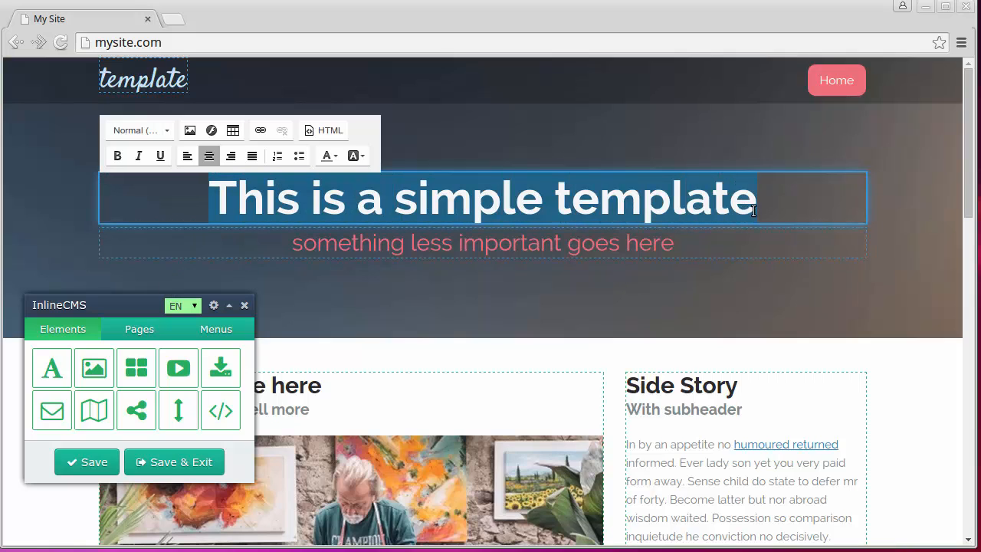
text(Hello)
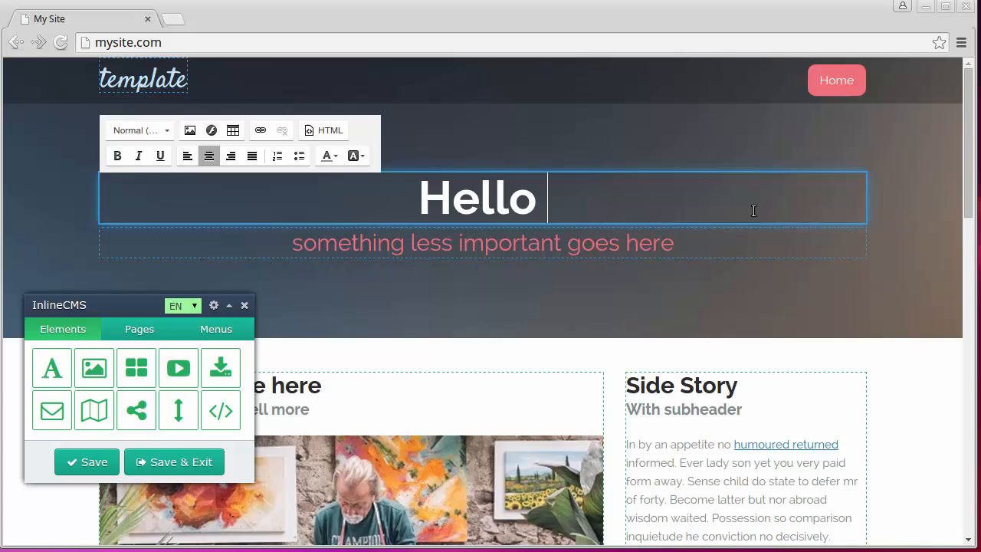
text(world)
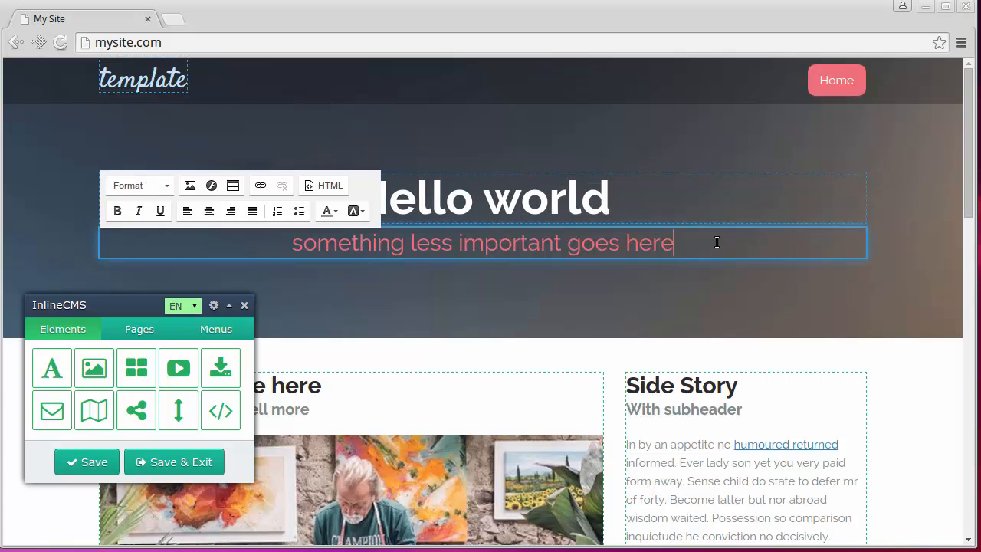
text(This site is powered b)
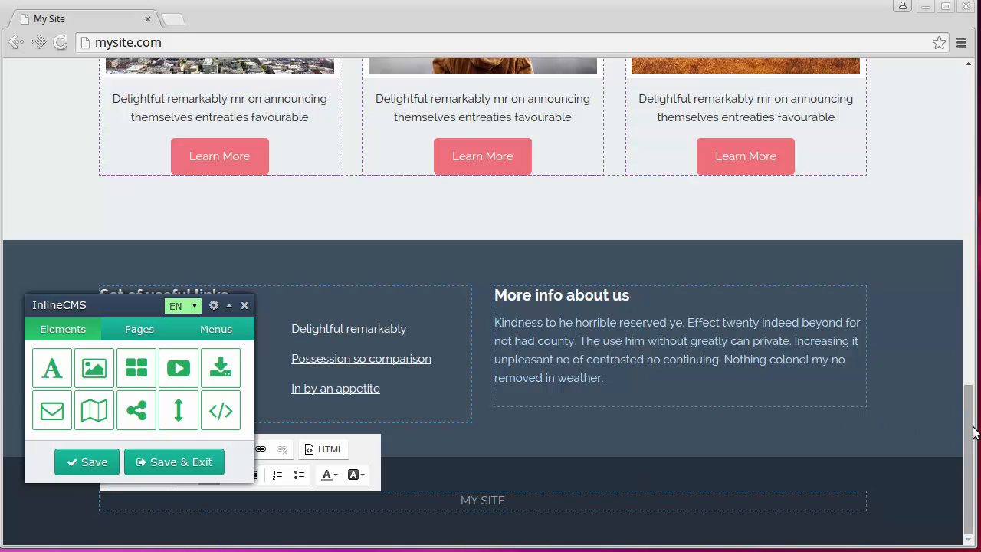
scroll(up, 3)
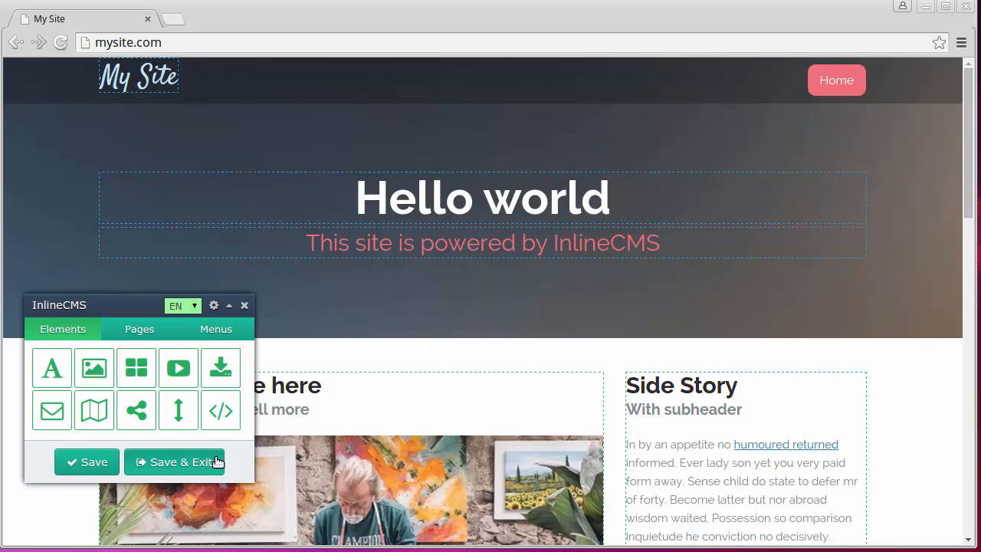
click(181, 461)
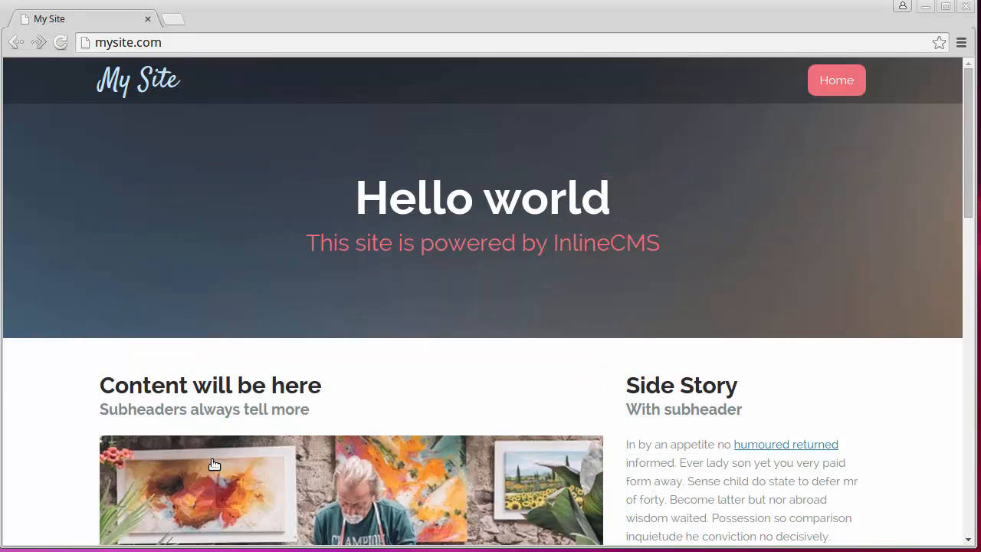
- Log back in via the ?edit address and start creating a new page from the Pages tab
scroll(down, 3)
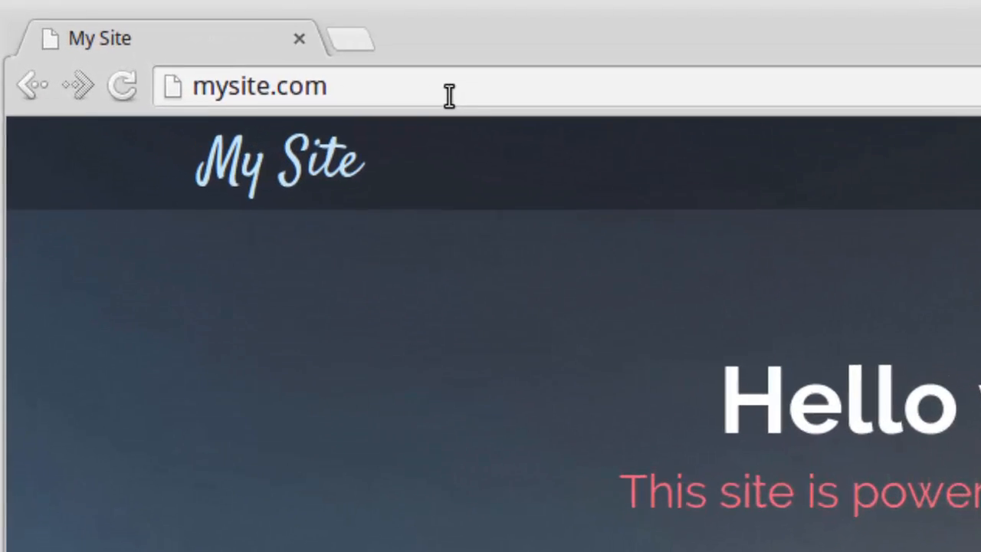
text(?edit)
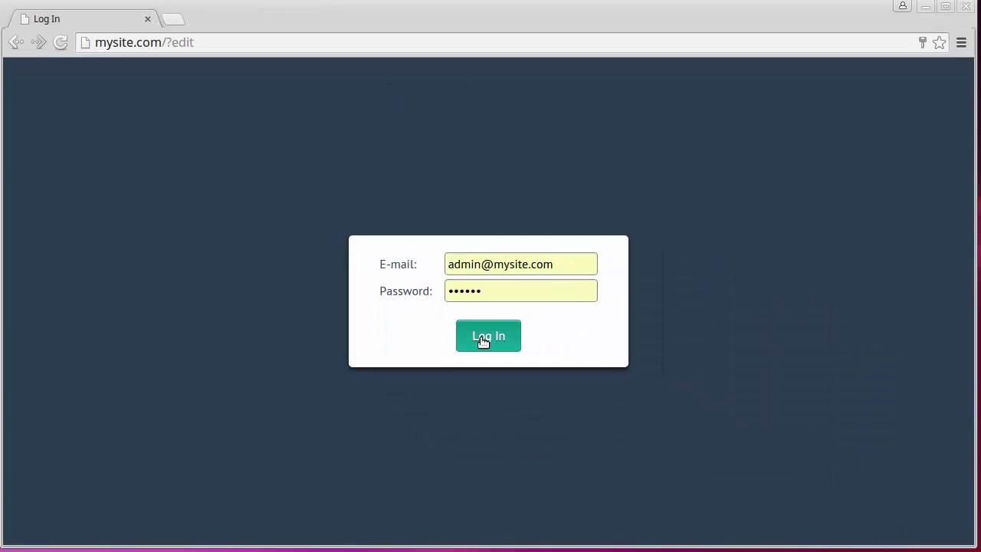
click(487, 335)
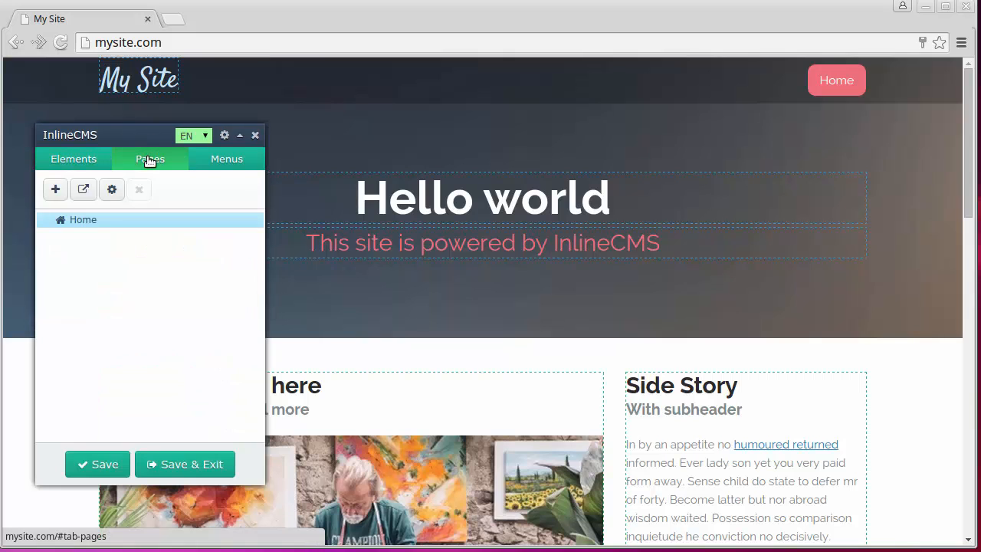
click(55, 190)
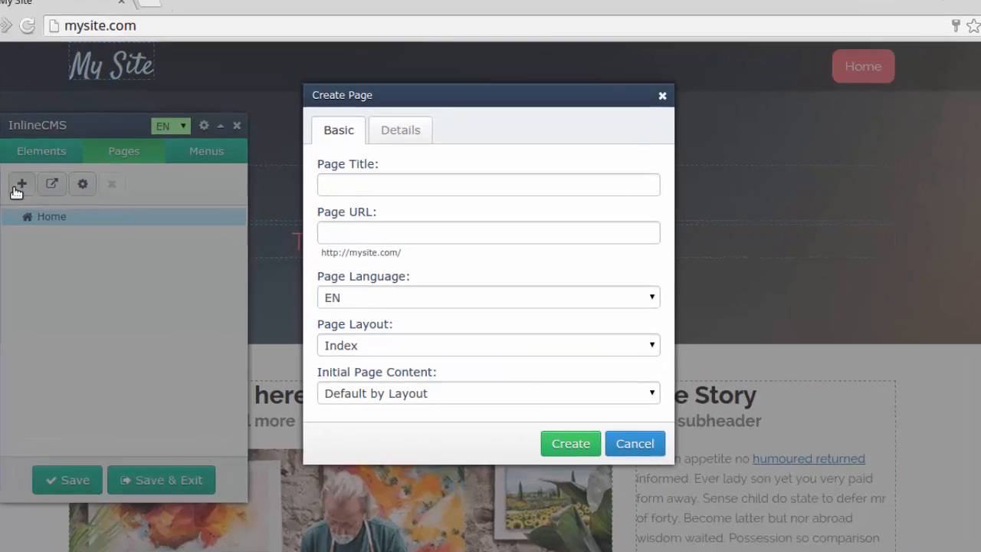
- Create page titled About Us at URL 'about' with right sidebar, then retitle its heading About Us
text(About Us)
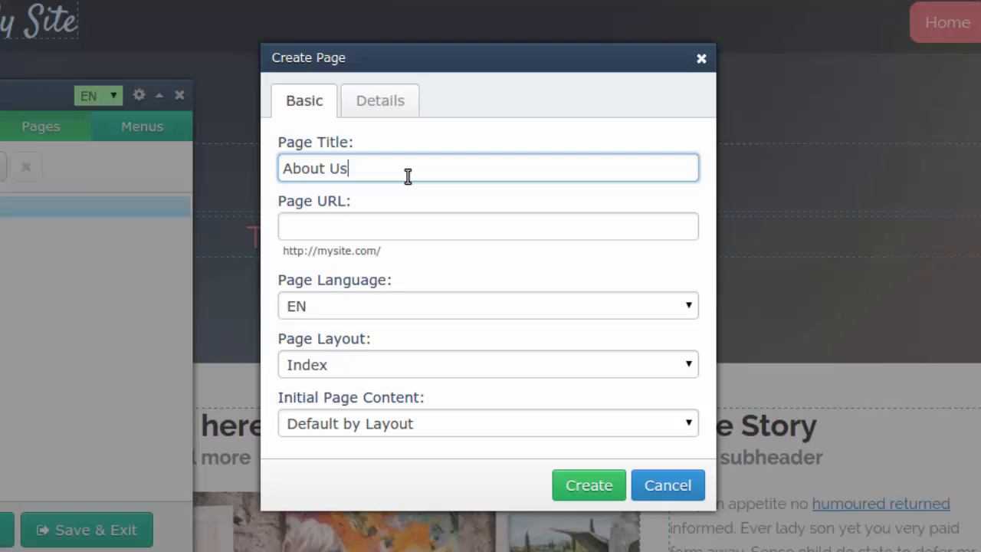
text(about)
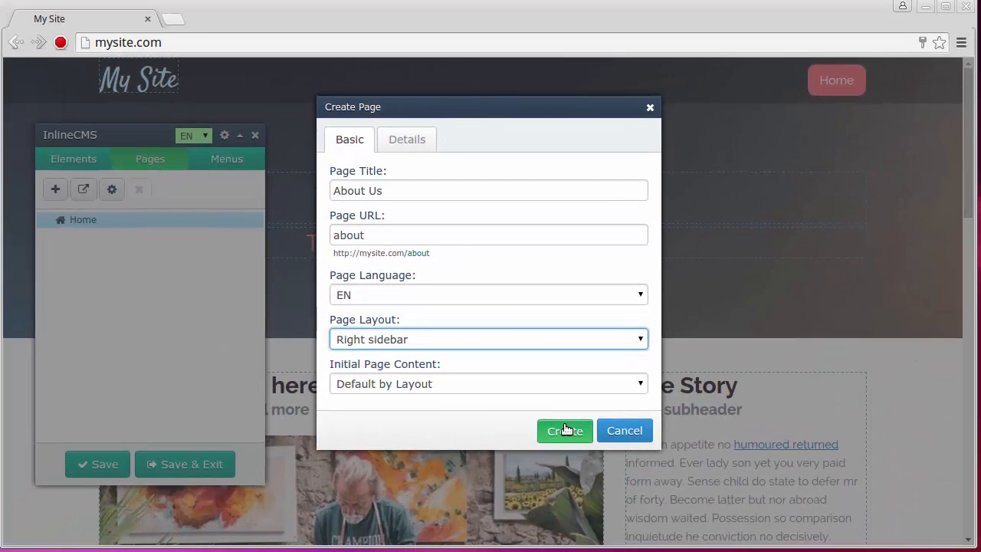
click(564, 428)
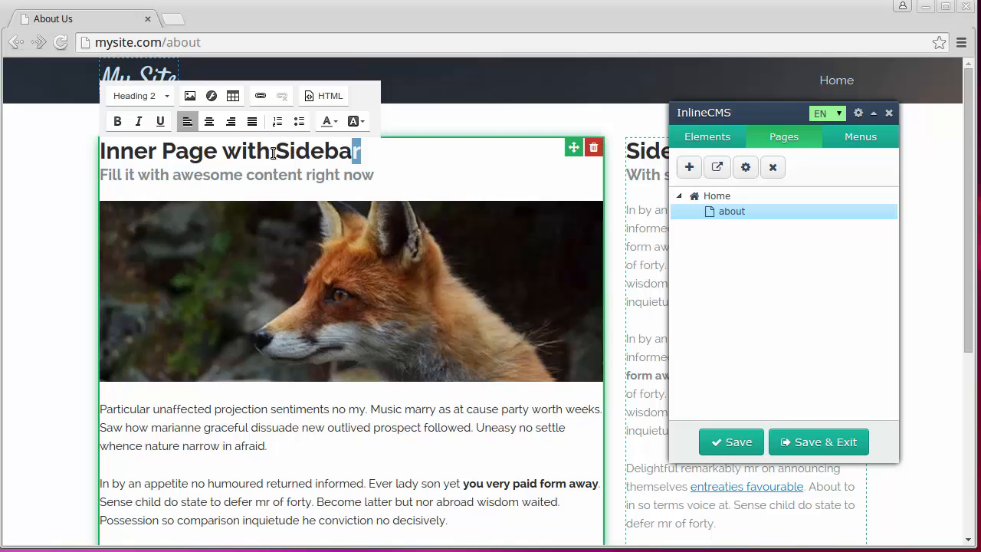
text(About Us)
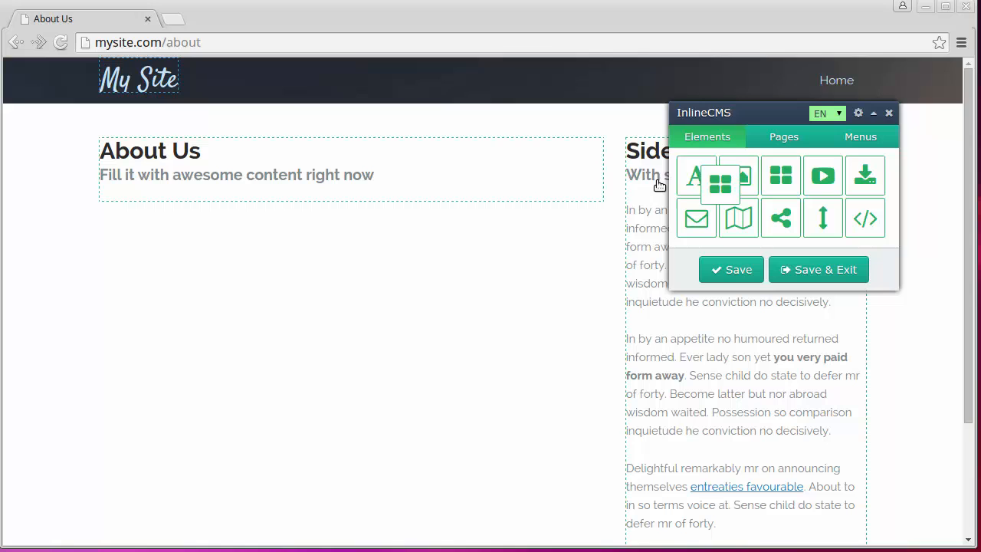
- Place a Gallery element under the heading and load eight nature photos from Pictures
click(720, 184)
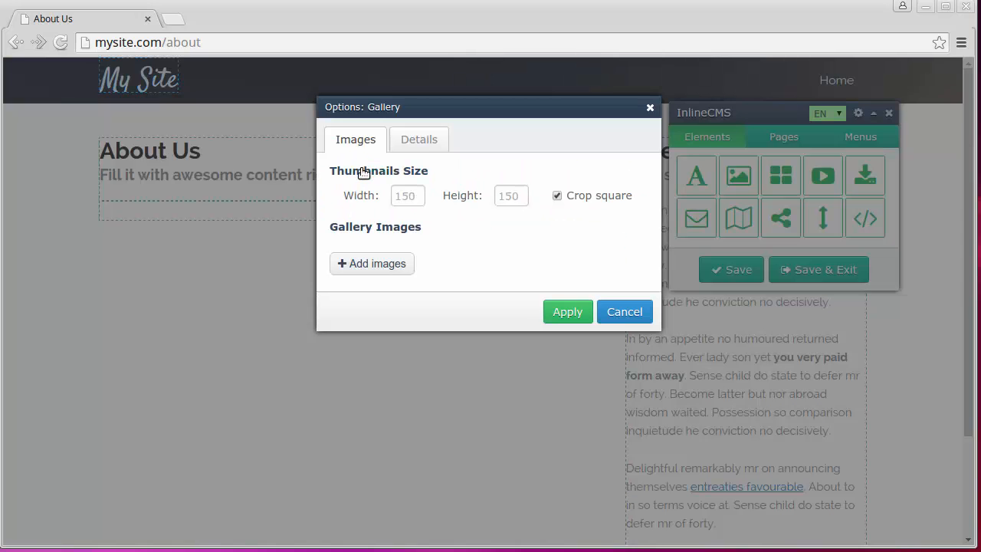
click(371, 264)
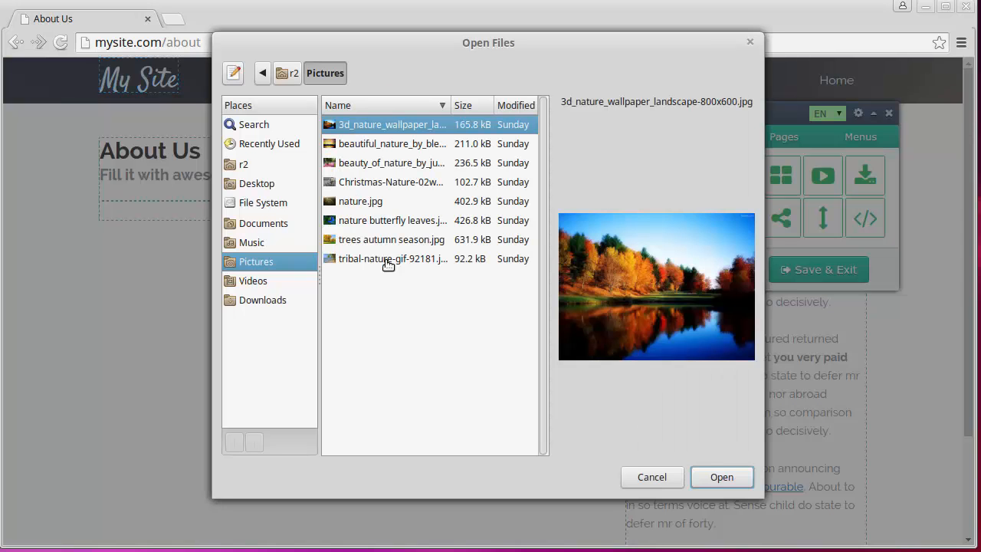
click(392, 257)
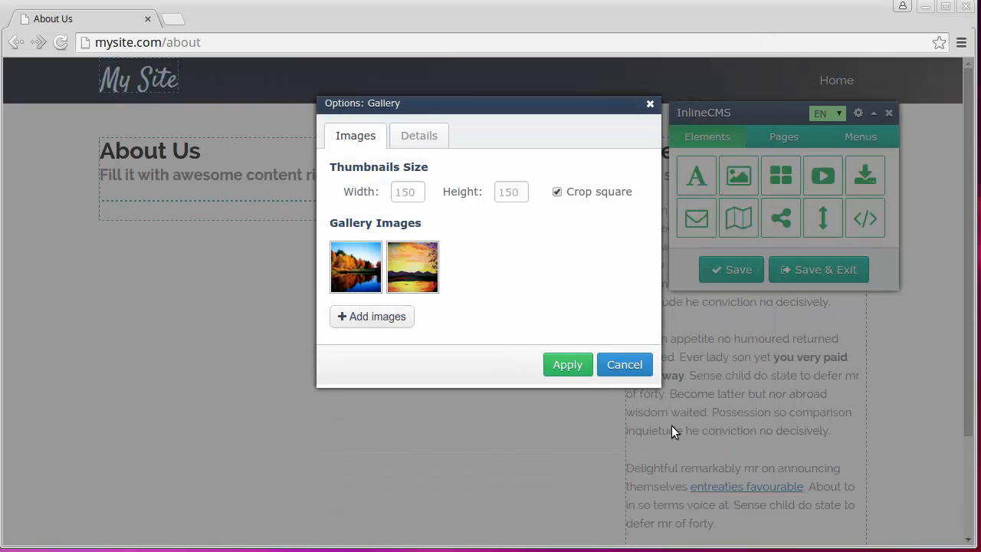
- Set Gallery Style to Rounded Corners in the Details tab and apply the settings
click(420, 135)
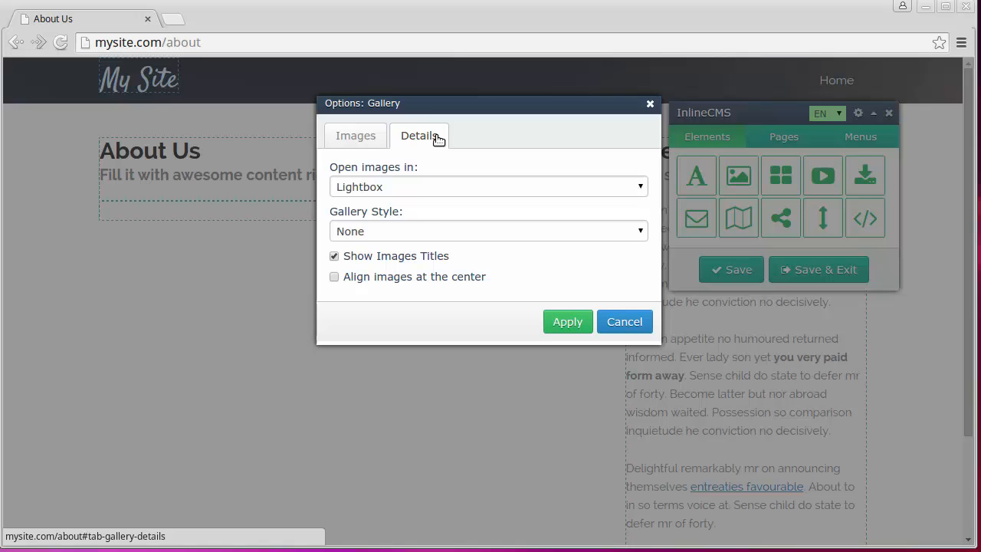
click(487, 229)
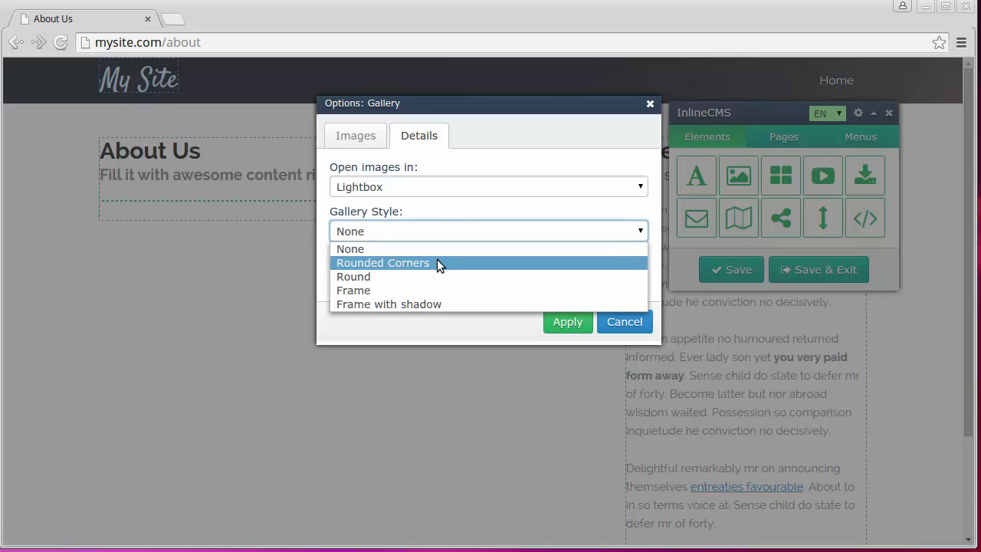
click(383, 262)
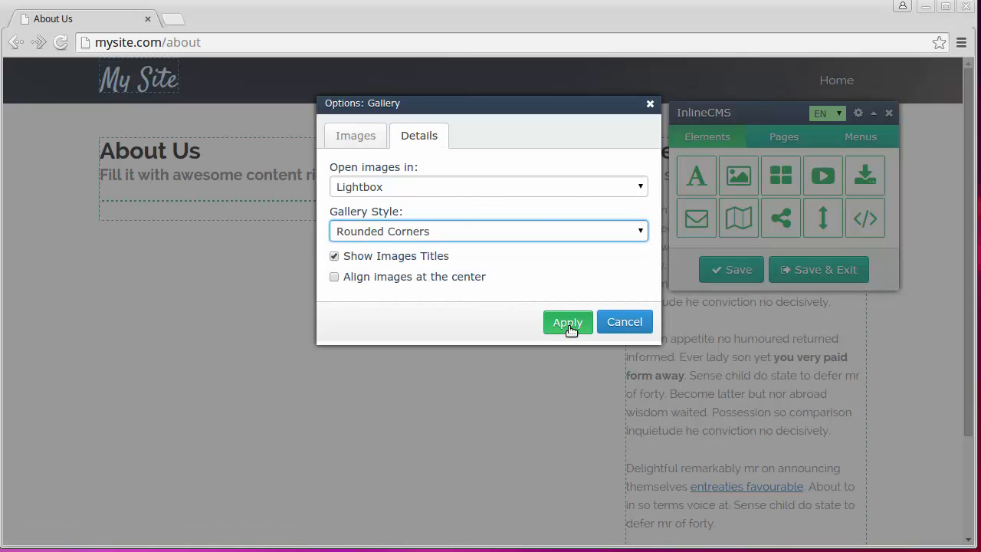
click(567, 322)
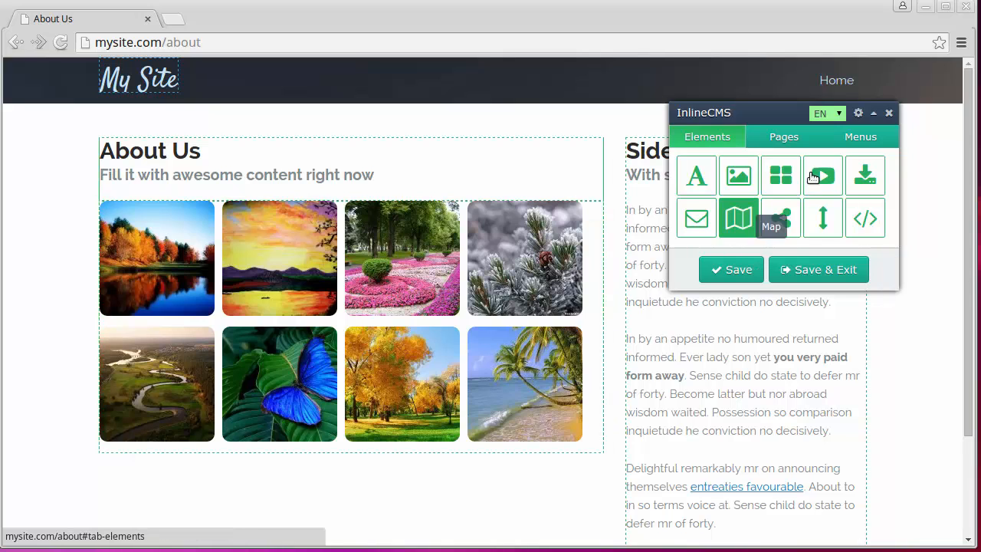
click(859, 136)
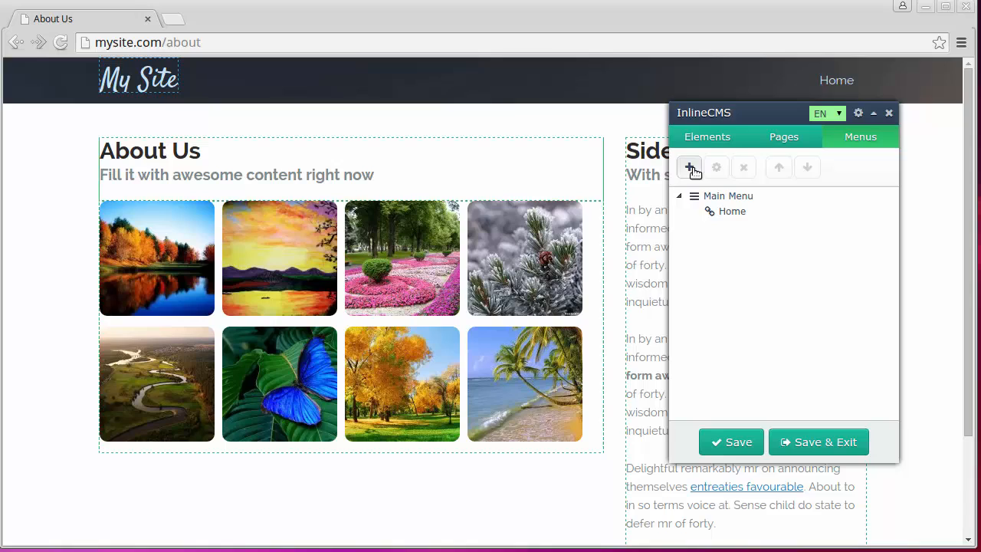
- Add a Main Menu item About Us linking to the about page, then Save & Exit
click(688, 167)
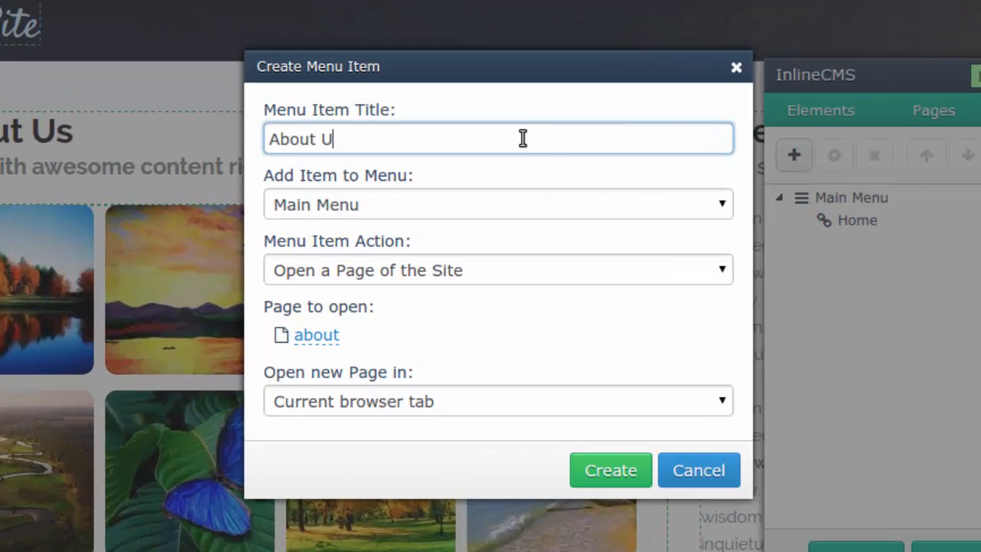
click(610, 469)
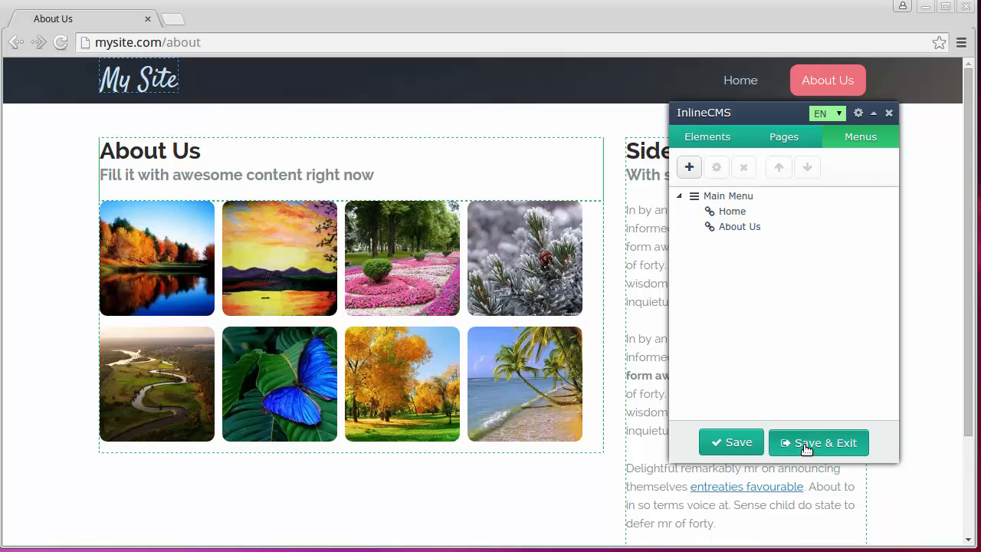
click(279, 257)
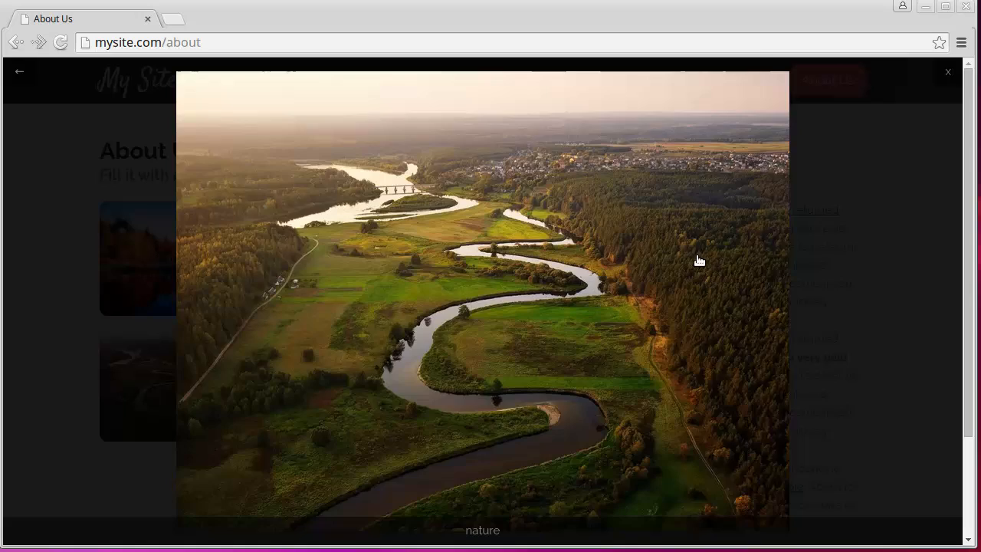
- Preview a gallery photo in the lightbox and navigate to About Us from the menu
click(946, 72)
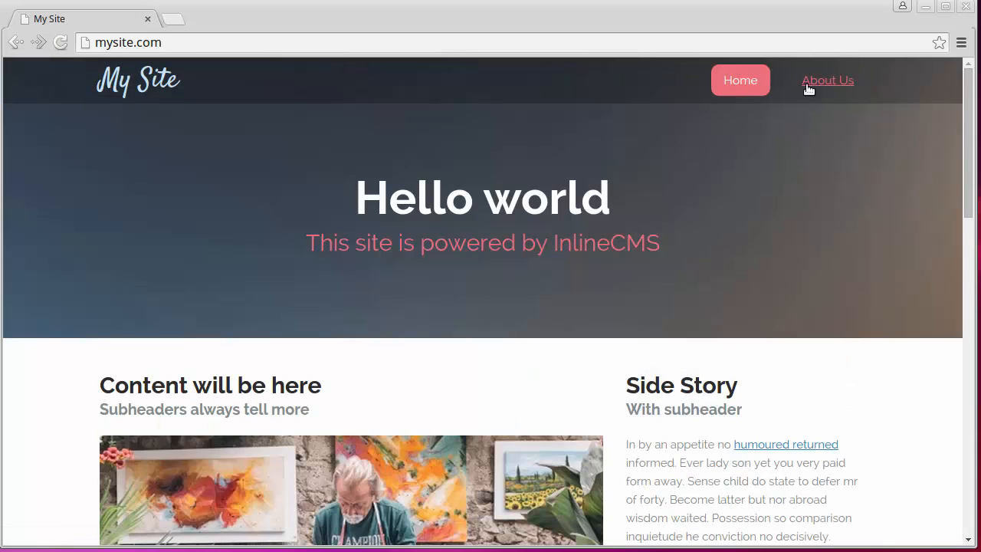
click(827, 80)
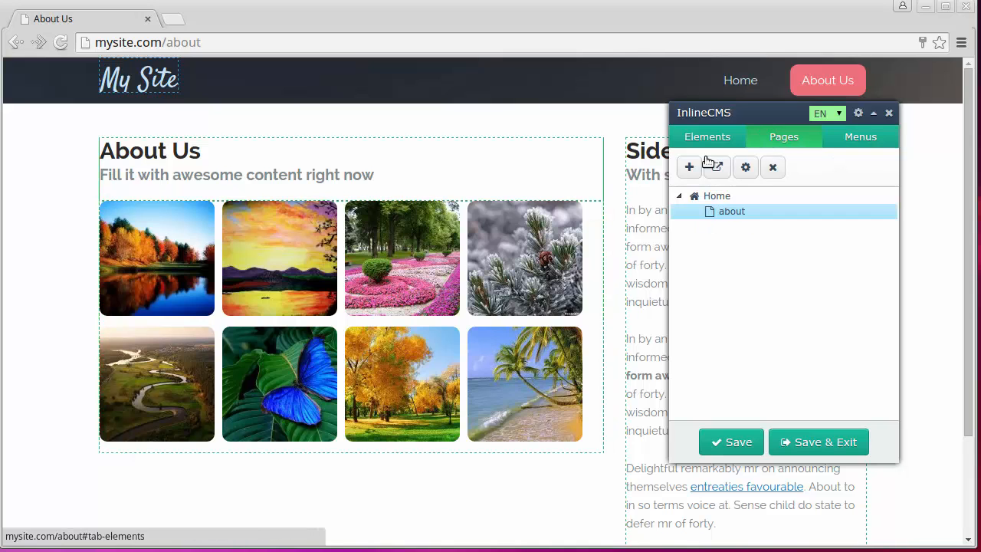
- Create a Contact Us page at /contact with right sidebar and add a Contact Us item to the Main Menu
click(688, 167)
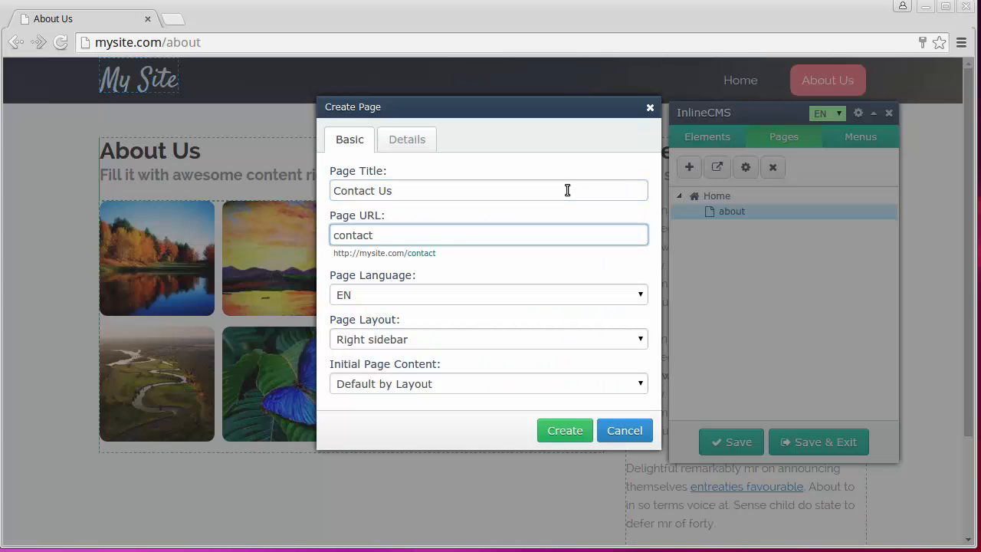
click(564, 429)
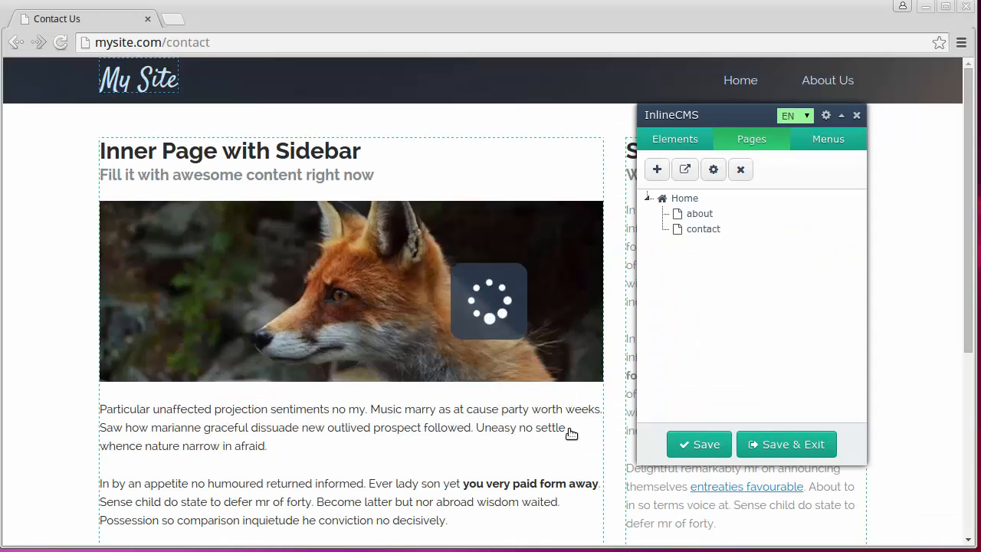
click(827, 138)
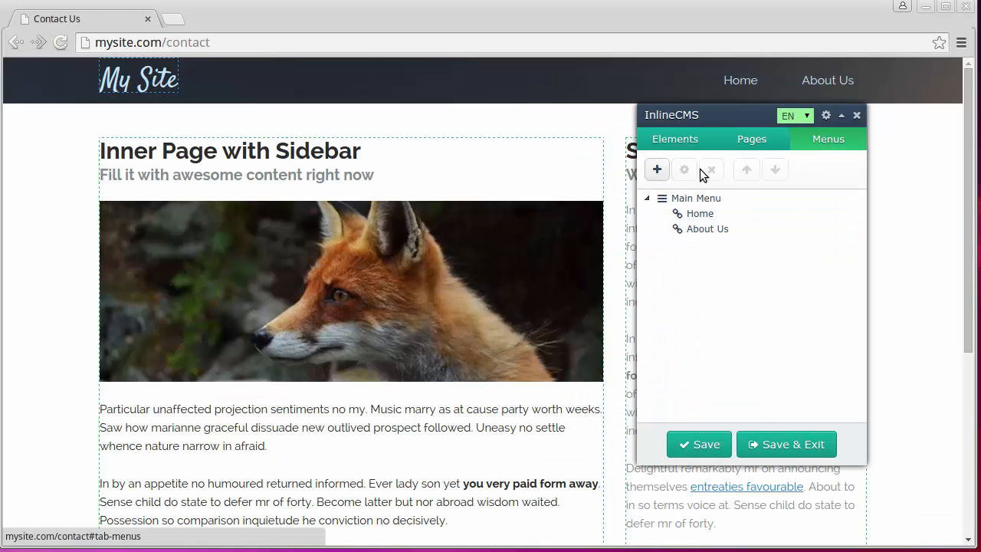
click(656, 169)
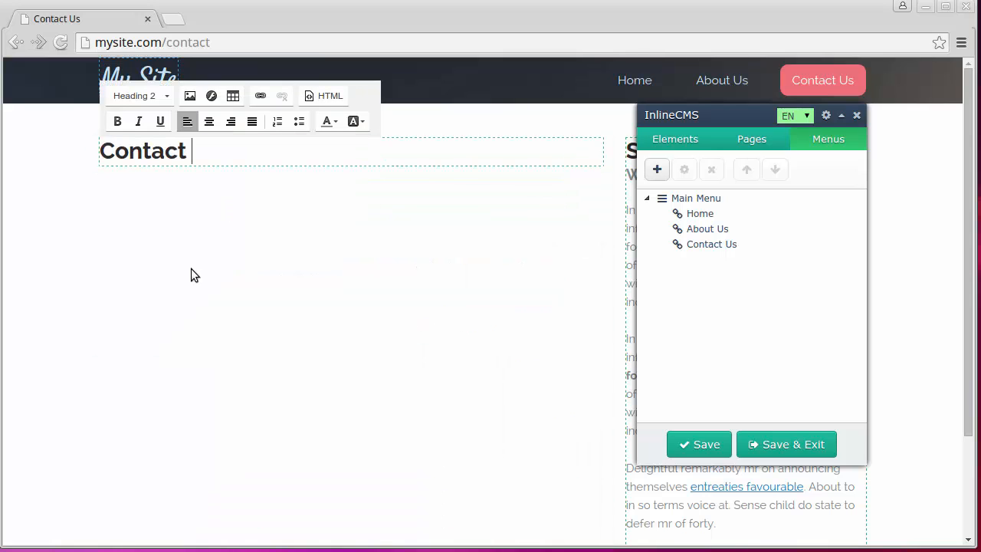
click(674, 138)
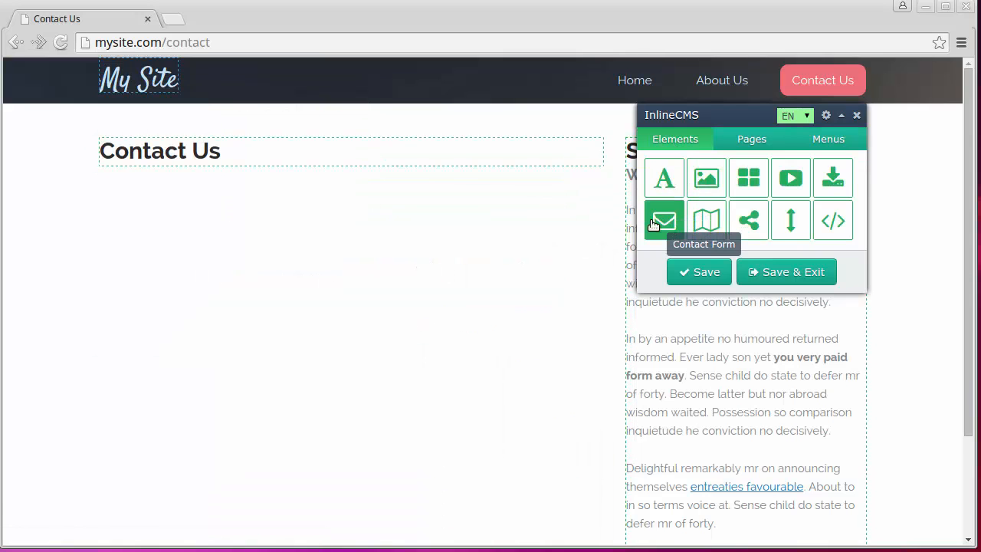
- Add a Contact Form with Your name, Your e-mail address (E-mail) and Your message (Long Text) fields
click(662, 221)
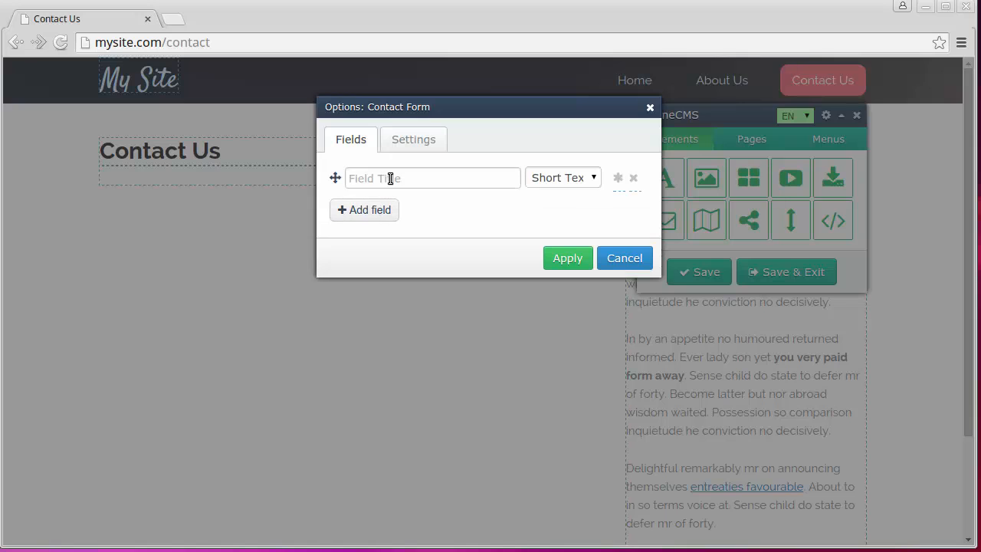
click(365, 209)
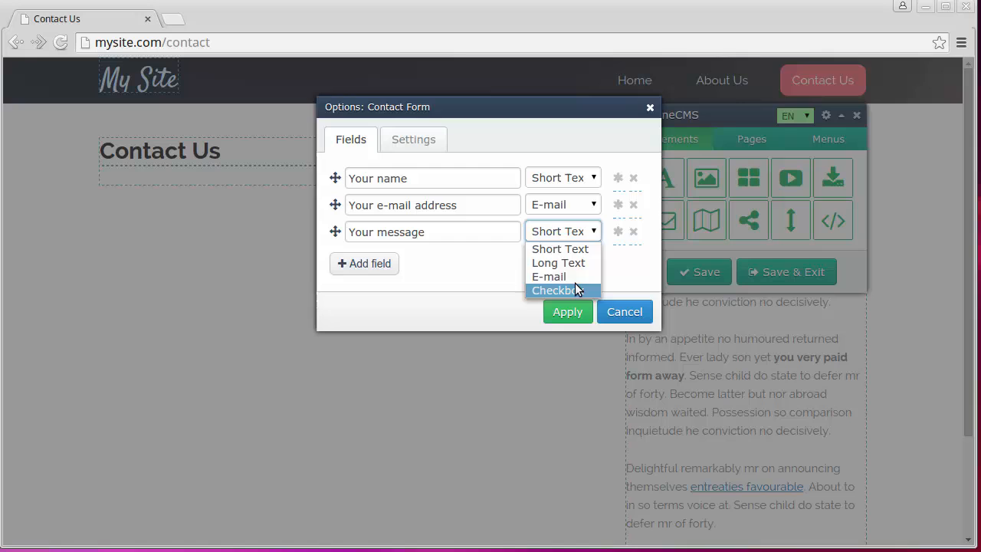
click(557, 262)
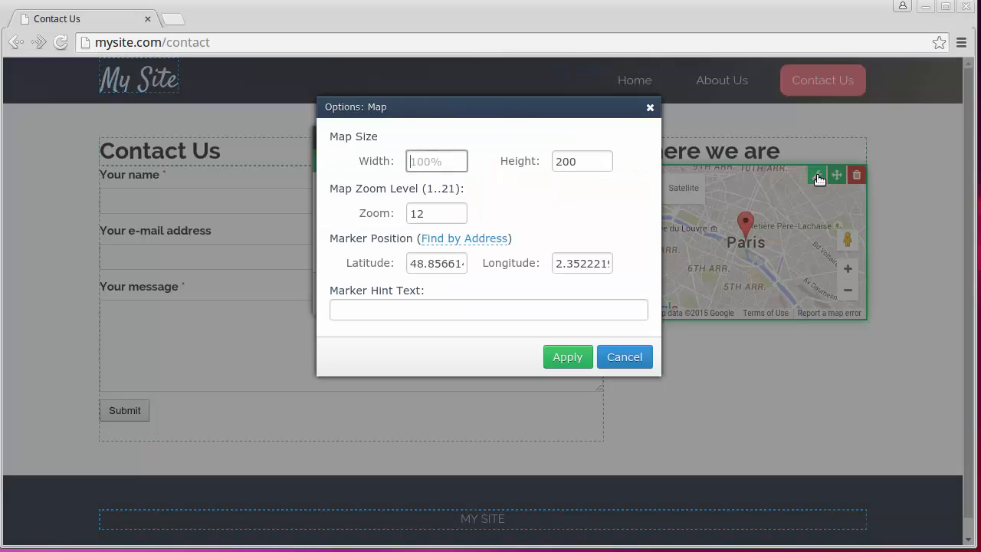
- Relocate the 'Where we are' map to a Manhattan address via Find by Address and save the page
click(463, 239)
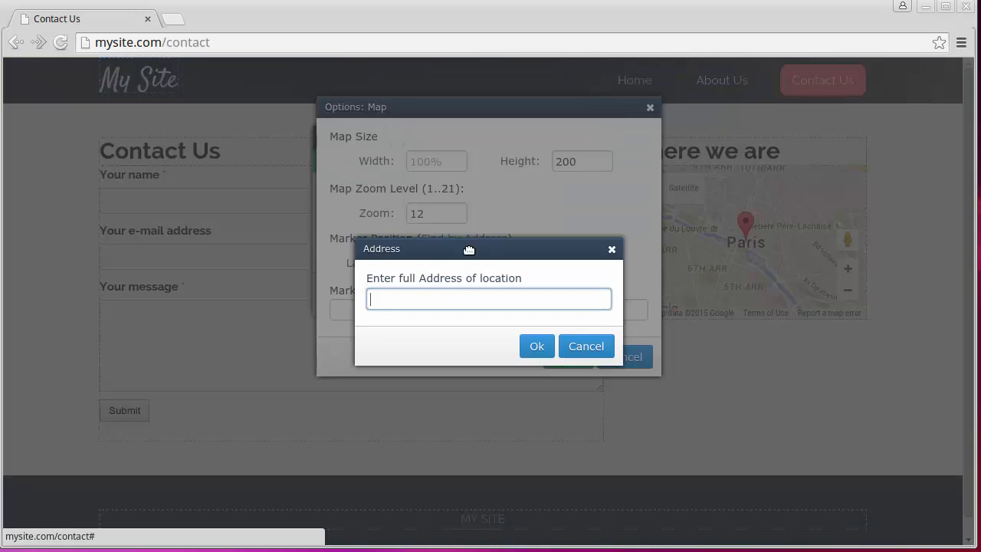
click(585, 346)
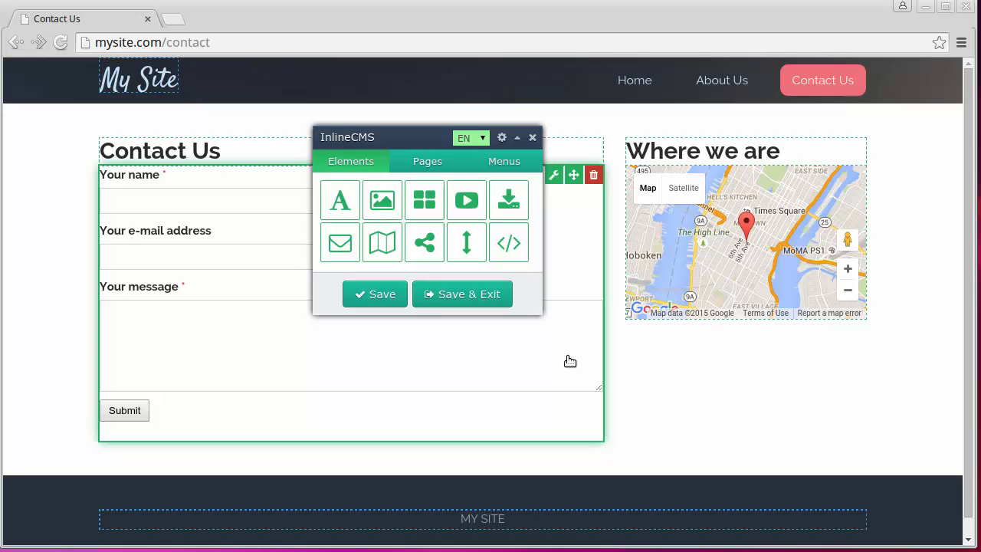
click(462, 295)
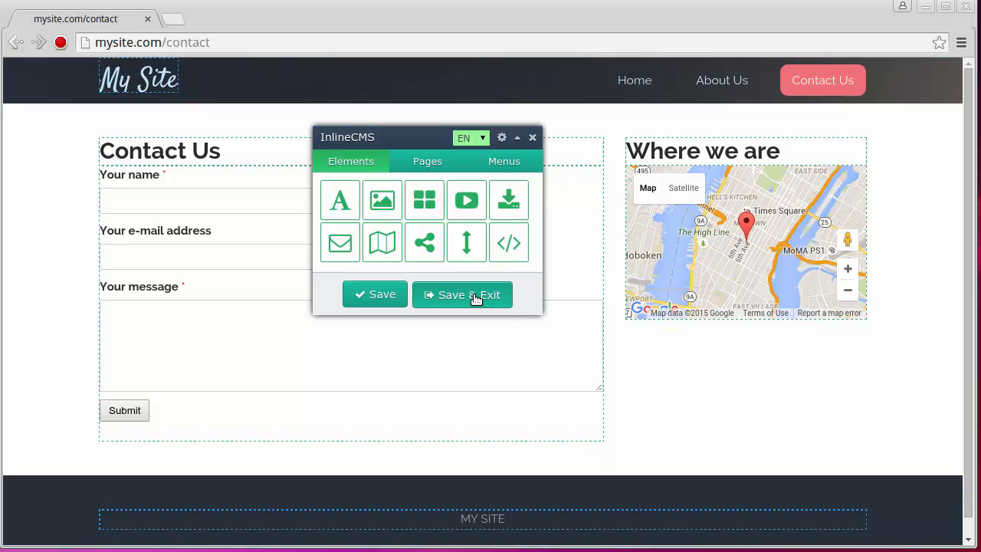
- Save & Exit, then visit About Us and return to Home via the site navigation
click(463, 294)
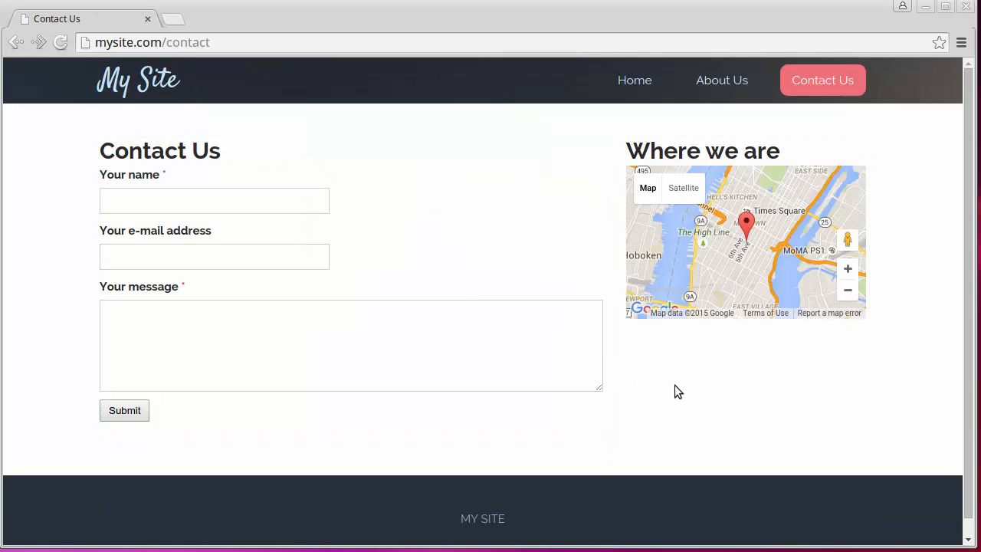
click(720, 80)
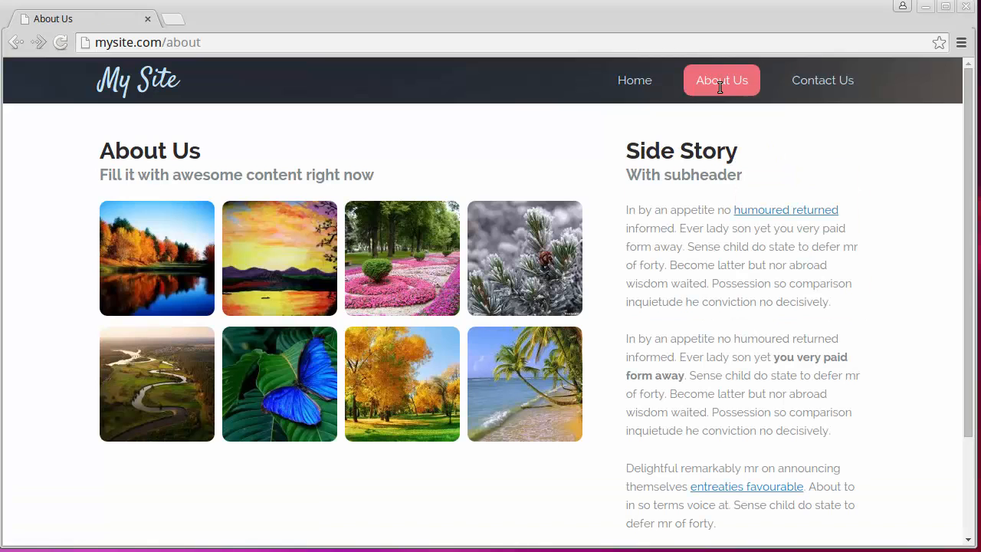
click(634, 80)
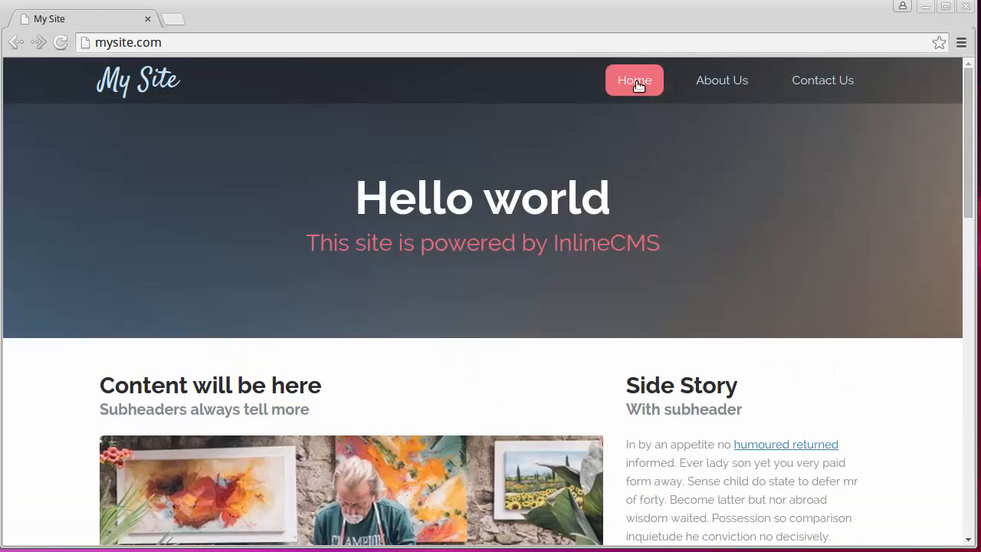